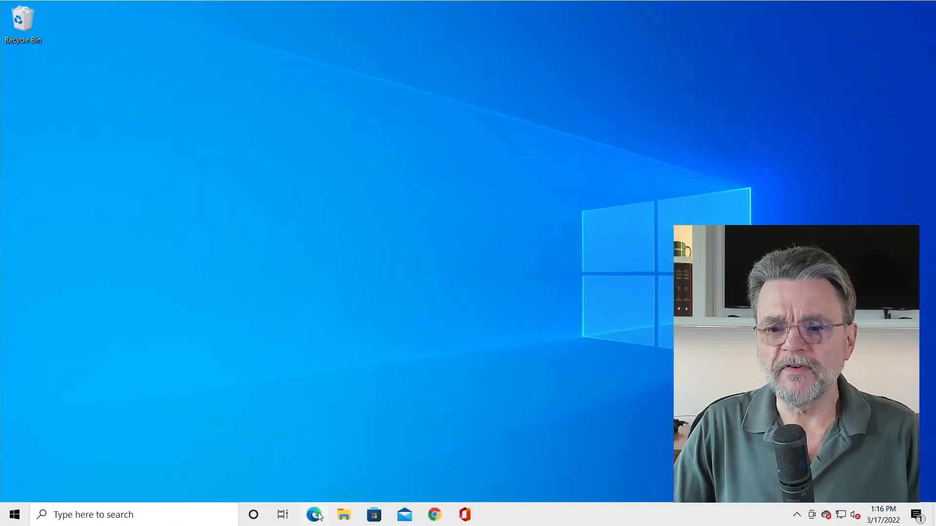
- Search the web for "macrium reflect free" from Edge's address bar
left_click(313, 515)
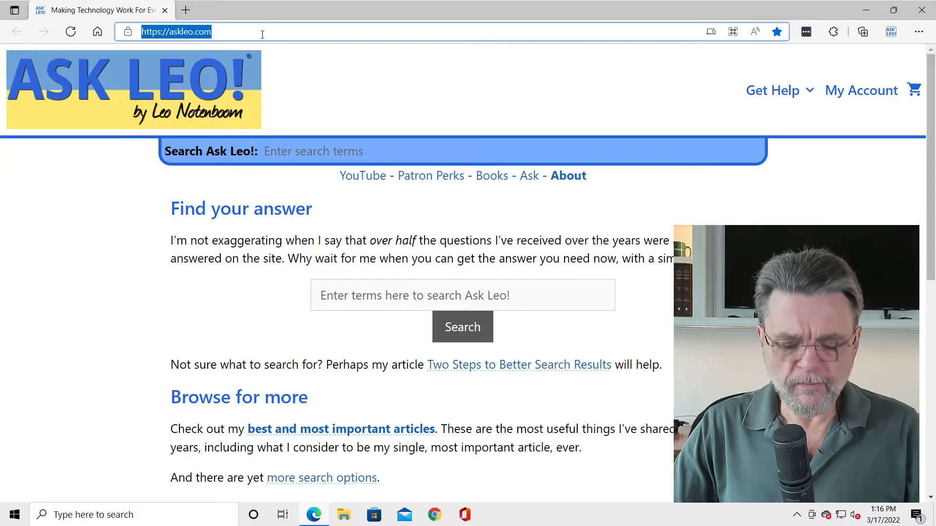
type("macrium reflect free")
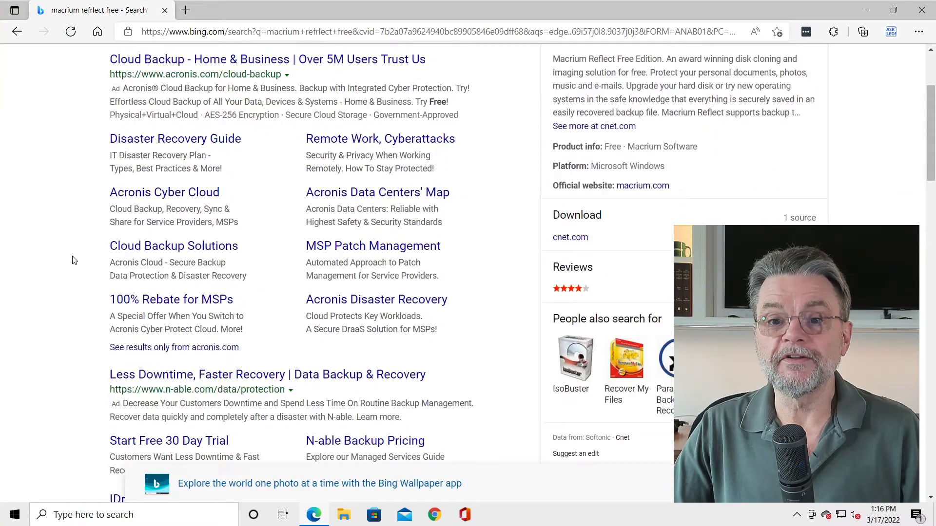
- Scroll the Bing results down past sponsored ads to the macrium.com Reflect Free Edition listing
scroll("down", 3)
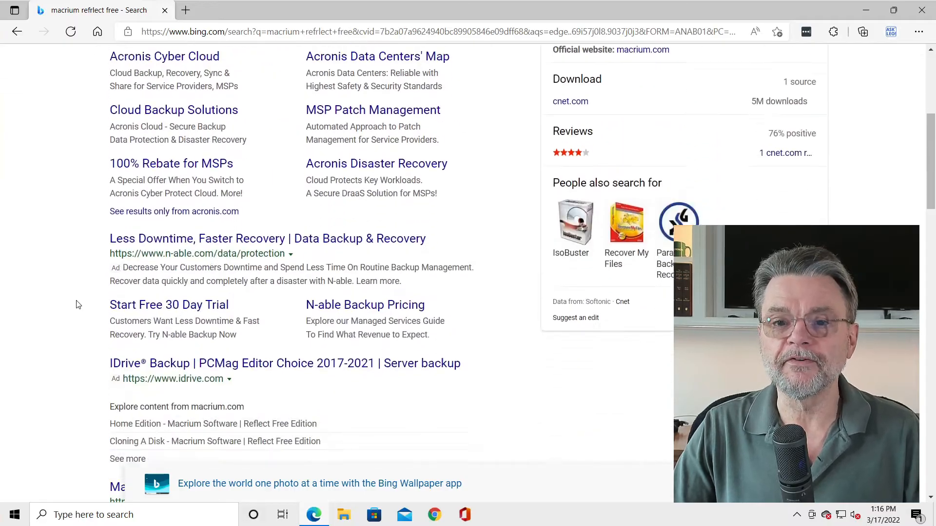
scroll("down", 3)
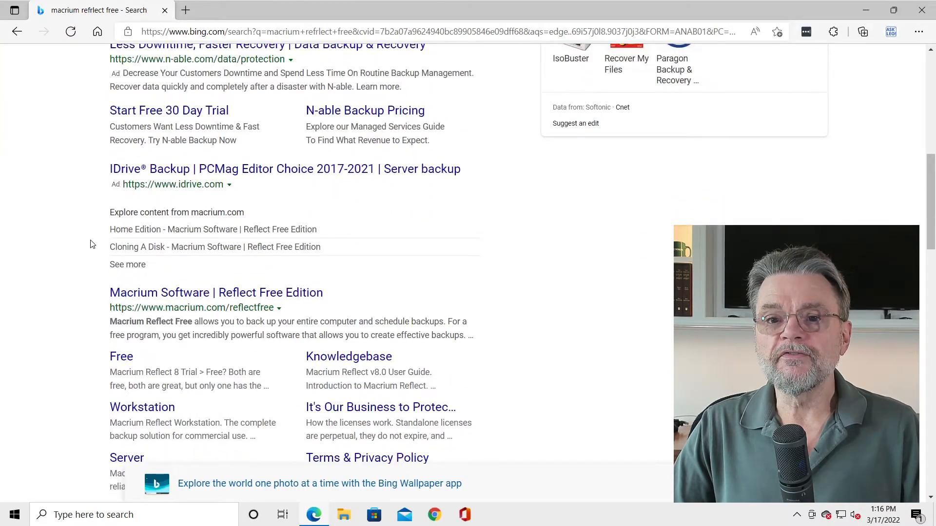
scroll("down", 3)
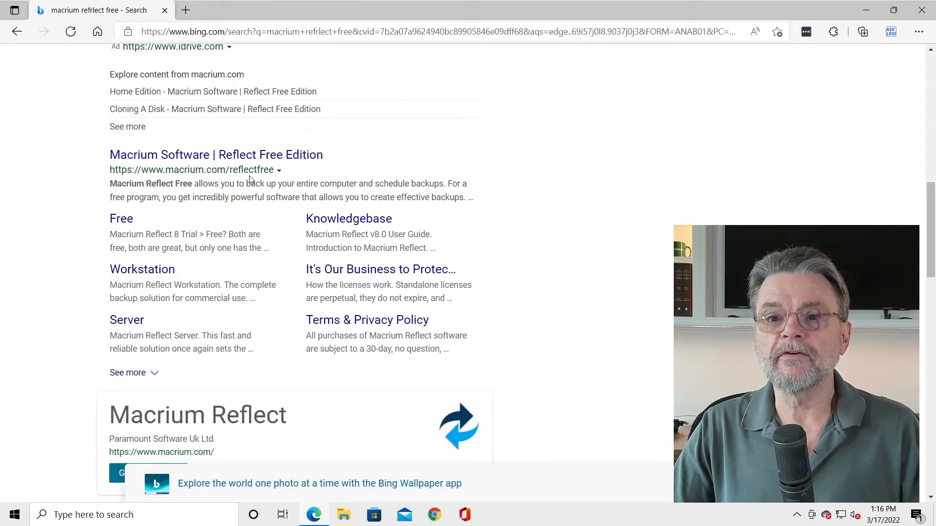
mouse_move(293, 173)
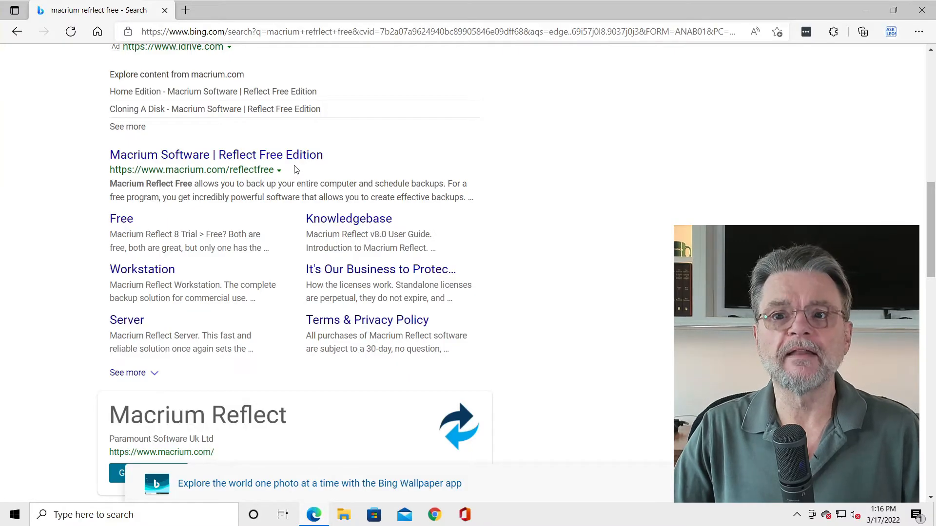
mouse_move(293, 158)
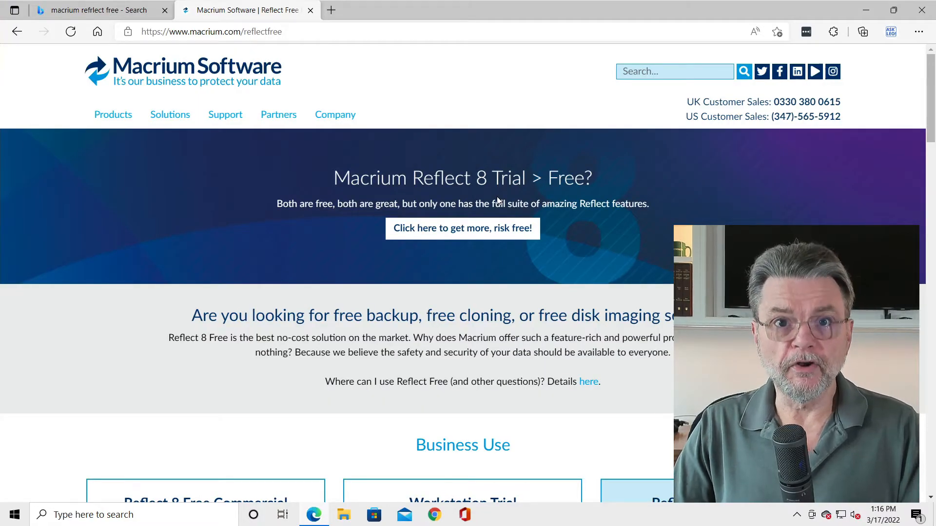
mouse_move(359, 234)
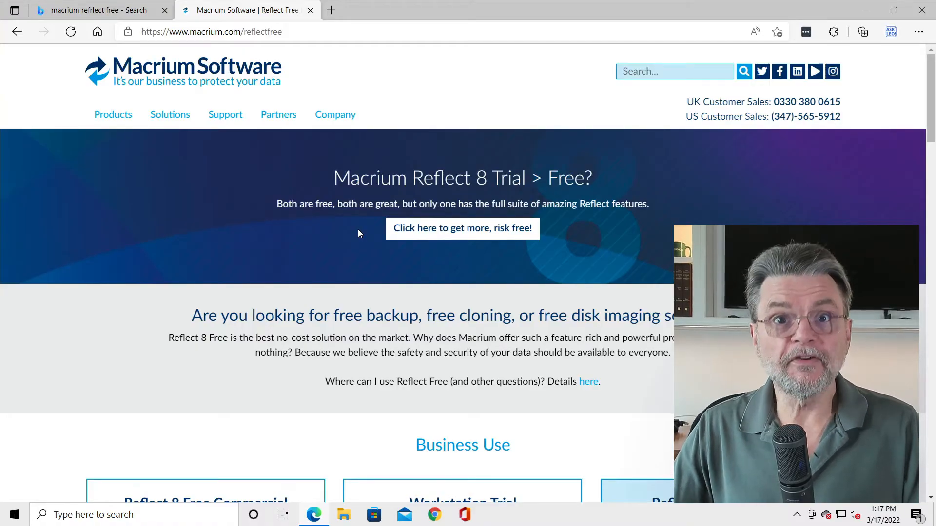
scroll("down", 3)
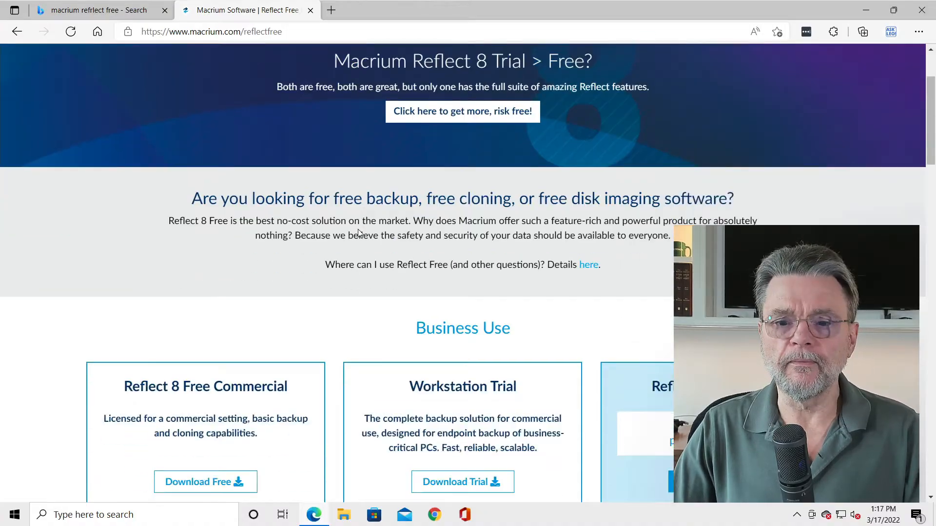
scroll("down", 3)
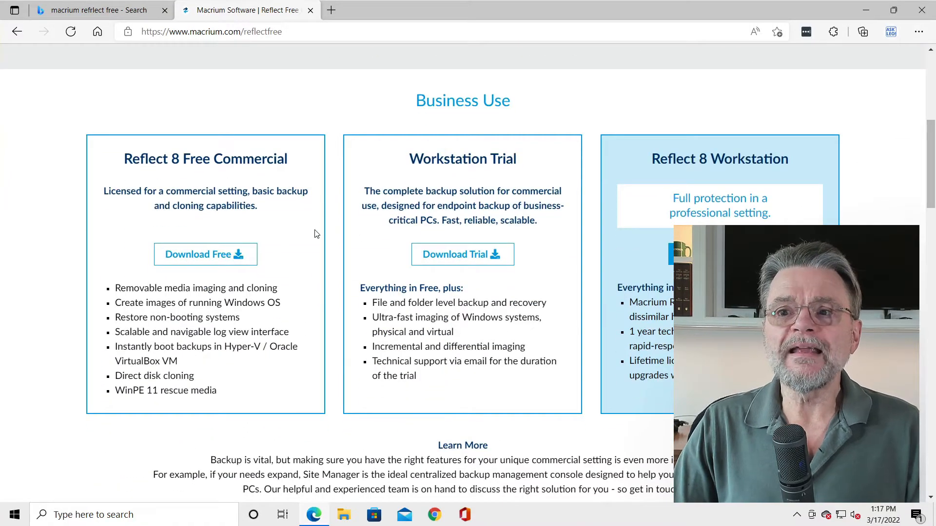
mouse_move(244, 181)
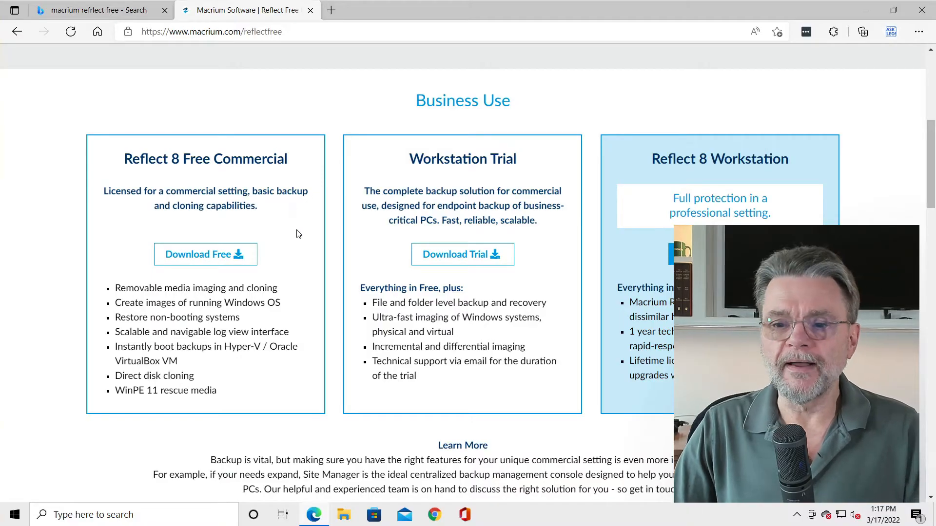
scroll("down", 3)
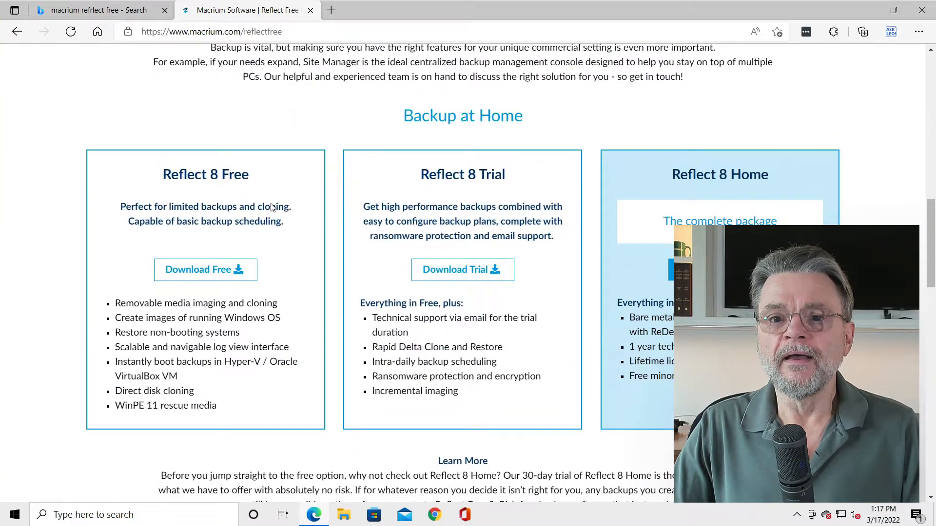
scroll("up", 3)
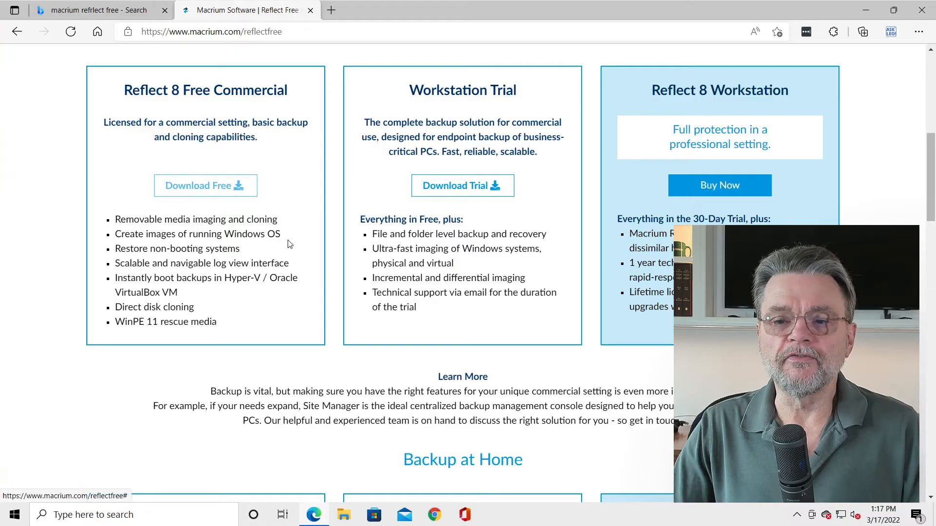
scroll("down", 3)
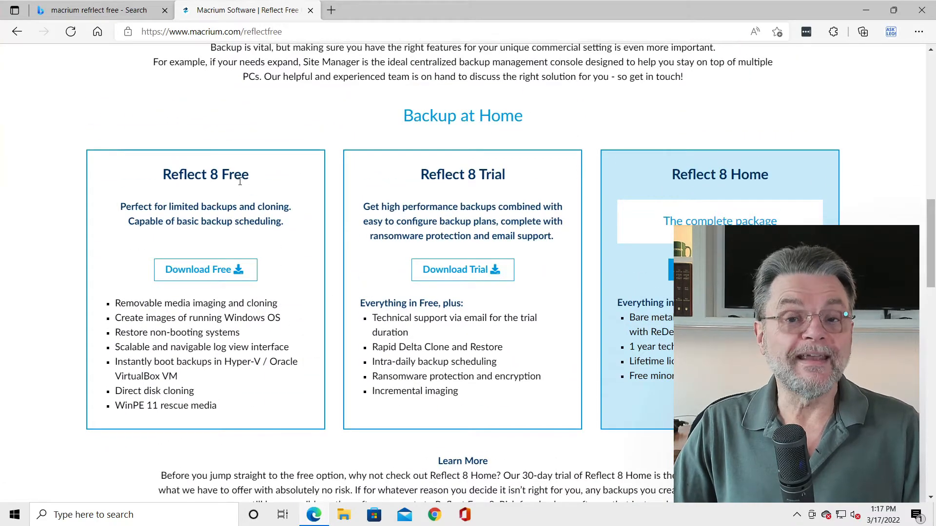
- Download Reflect 8 Free for home use with a personal free license, without registering an email
left_click(205, 269)
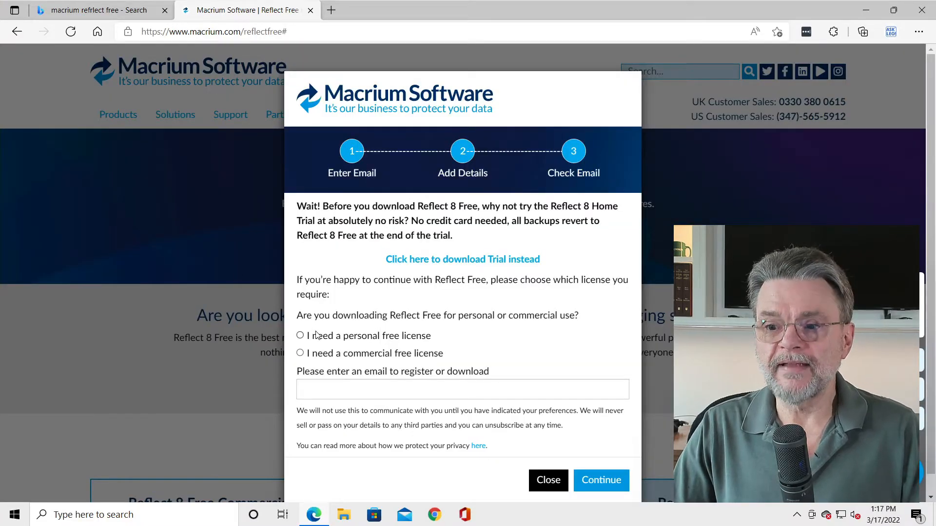
left_click(300, 336)
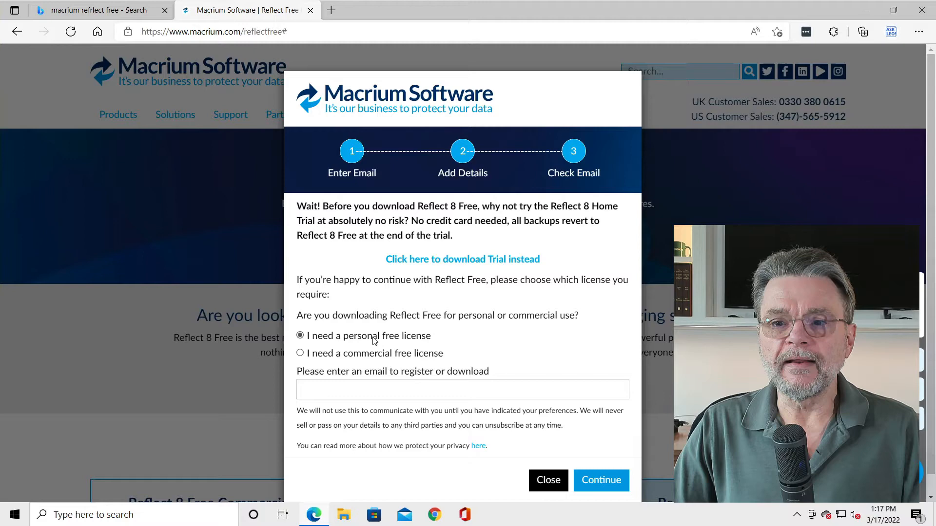
mouse_move(600, 480)
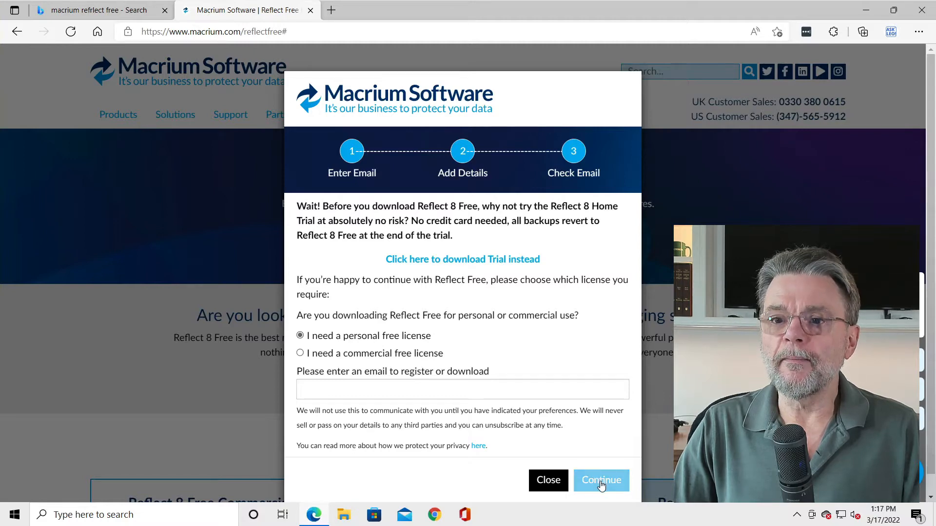
left_click(601, 480)
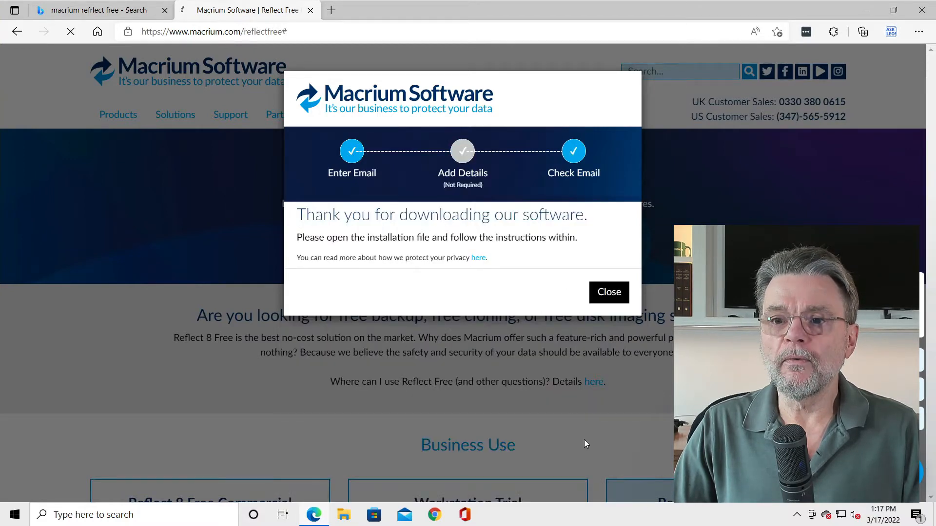
left_click(862, 31)
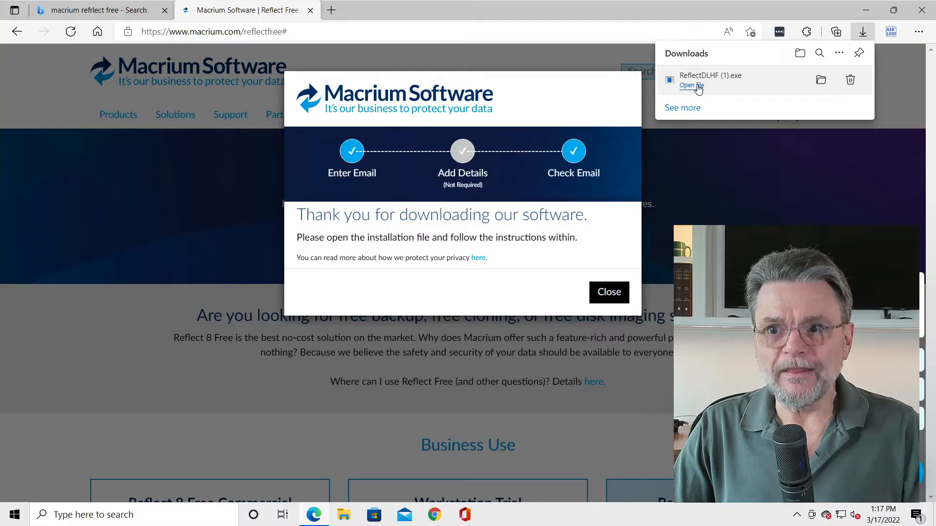
- Run the ReflectDLHF agent, download the free Reflect installer, and close Edge
left_click(692, 85)
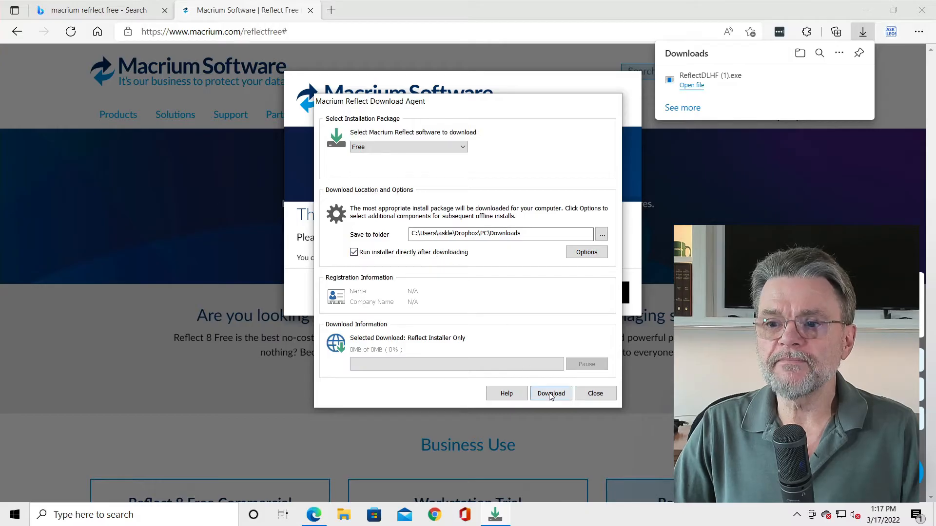
left_click(551, 393)
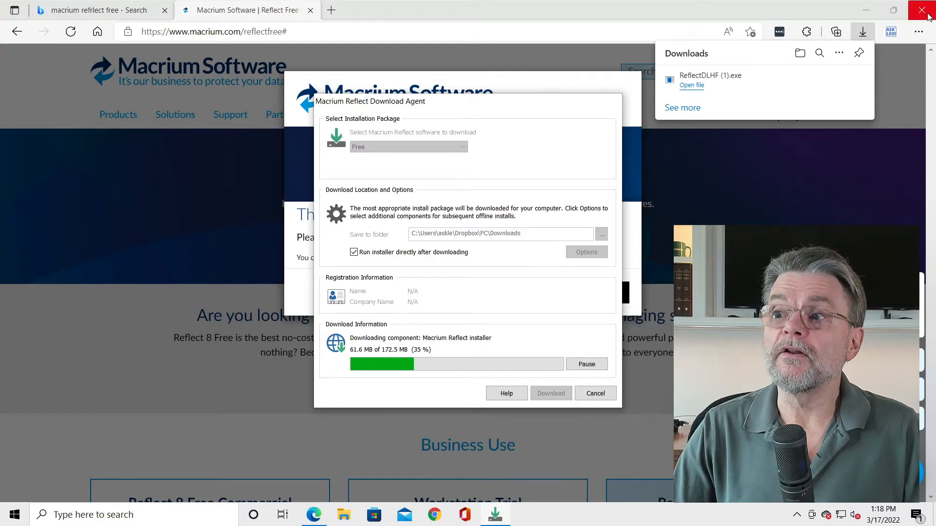
left_click(920, 10)
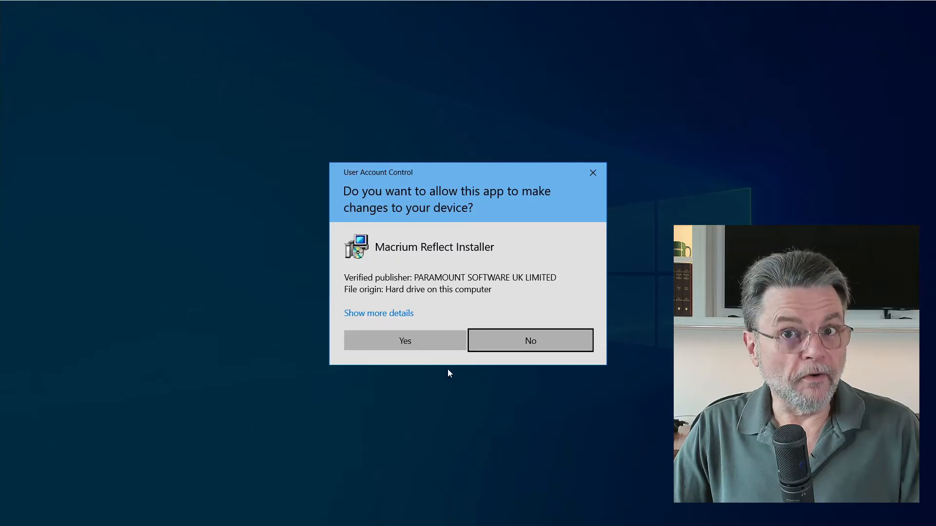
- Allow the installer, accept the license agreement and confirm personal, non-commercial use
left_click(405, 341)
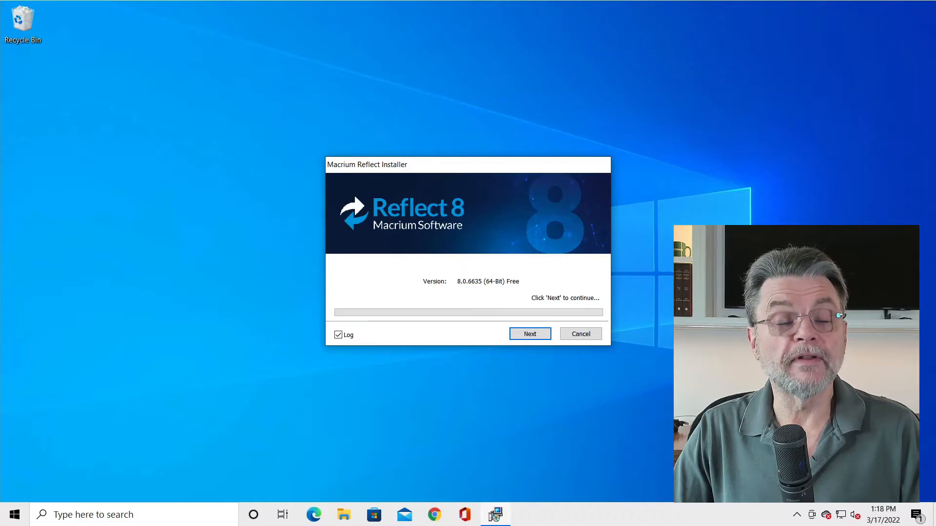
mouse_move(569, 341)
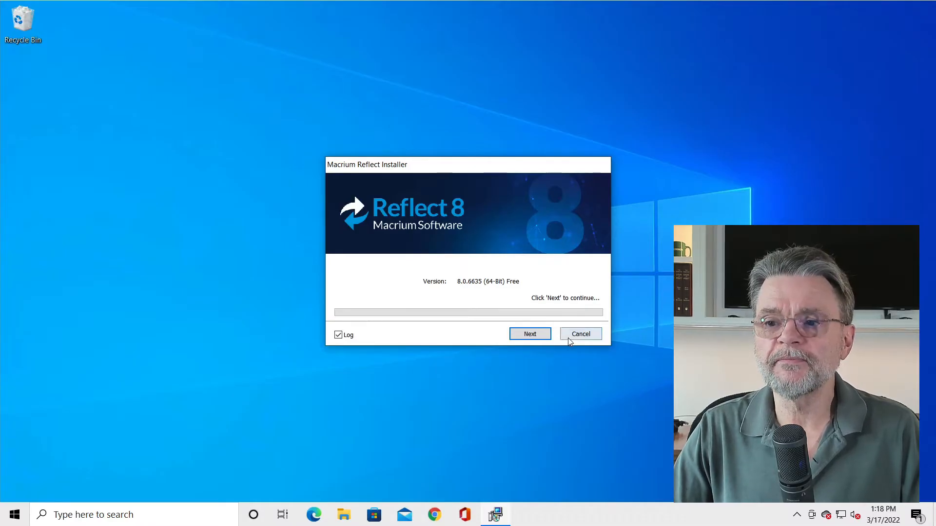
left_click(530, 333)
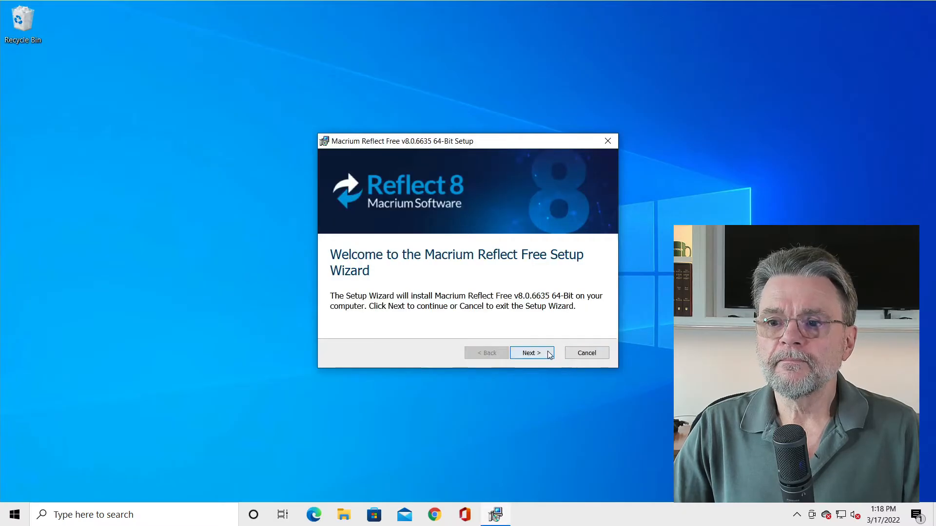
left_click(532, 353)
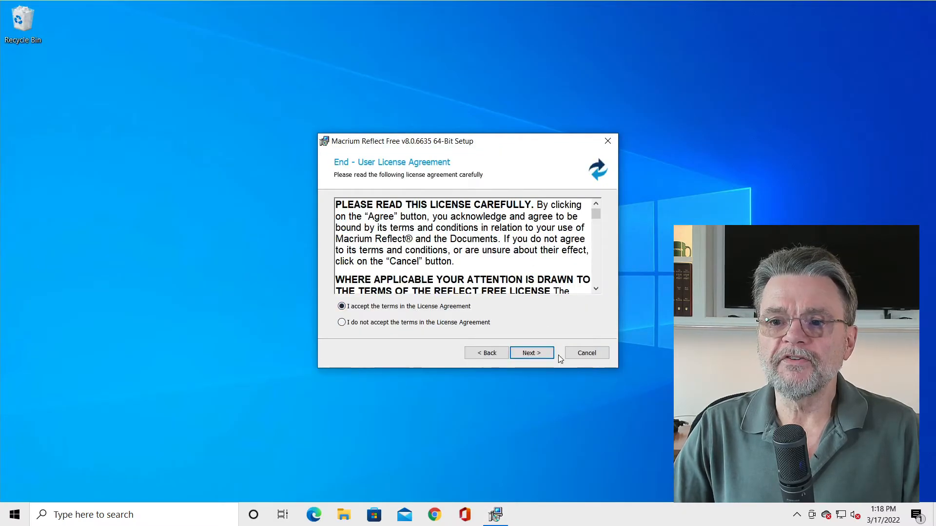
left_click(532, 352)
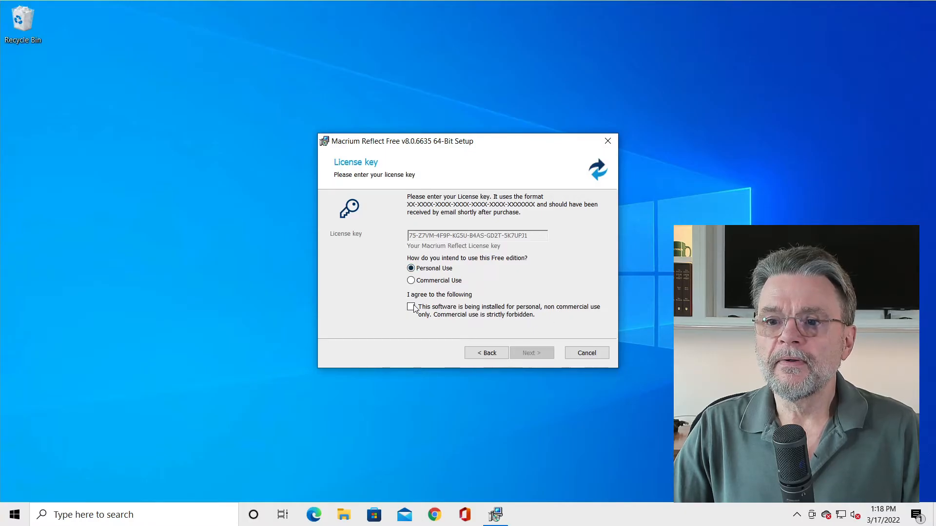
left_click(410, 307)
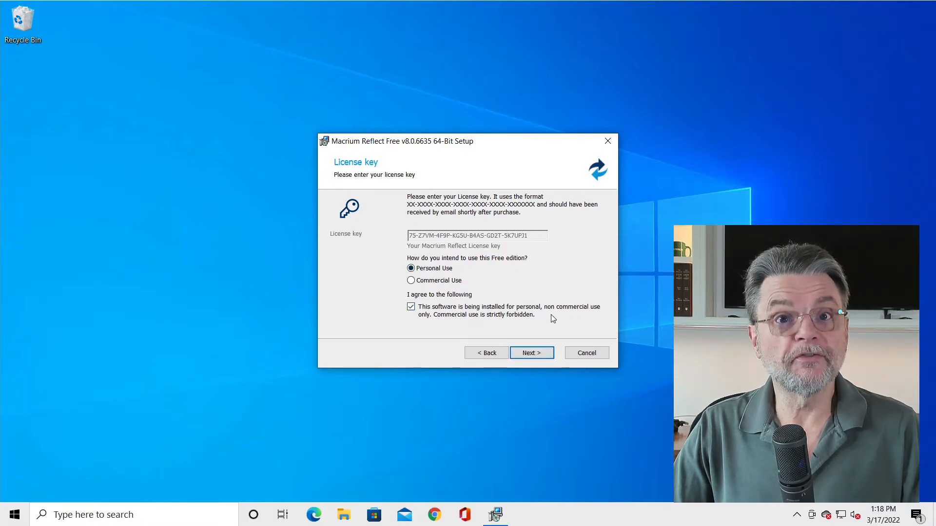
- Untick 'Register this installation of Macrium Reflect?' and continue past registration
left_click(532, 353)
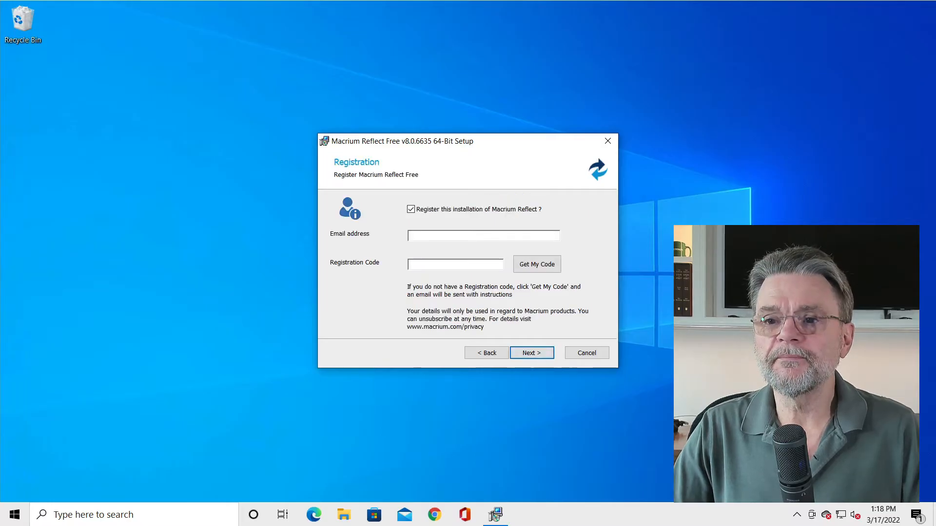
left_click(411, 209)
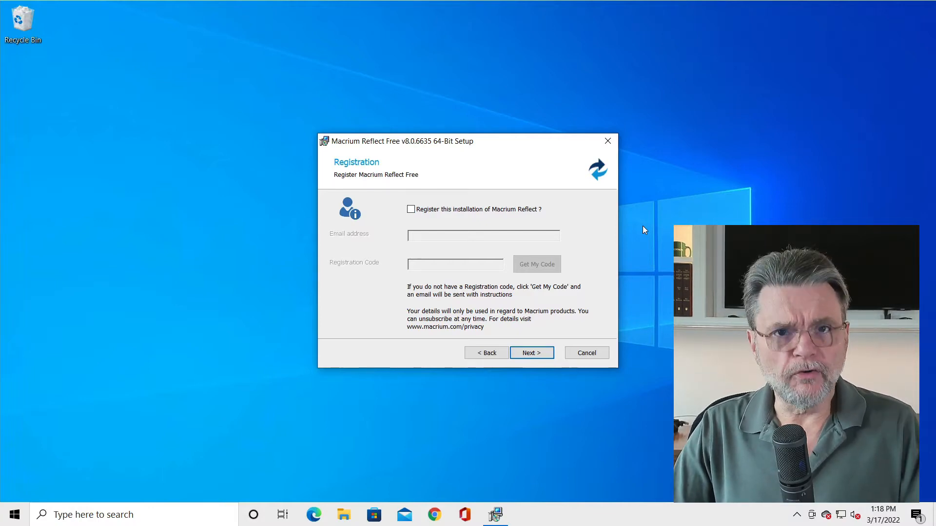
mouse_move(638, 269)
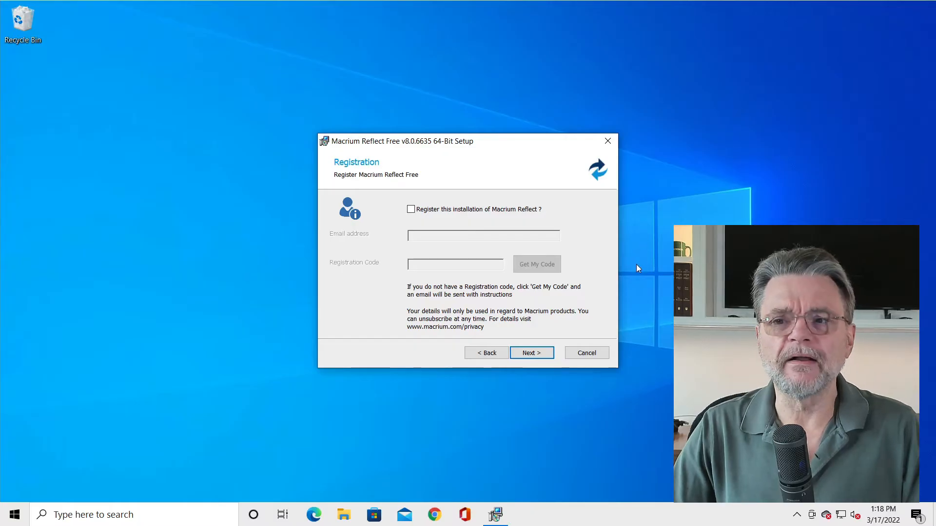
left_click(532, 353)
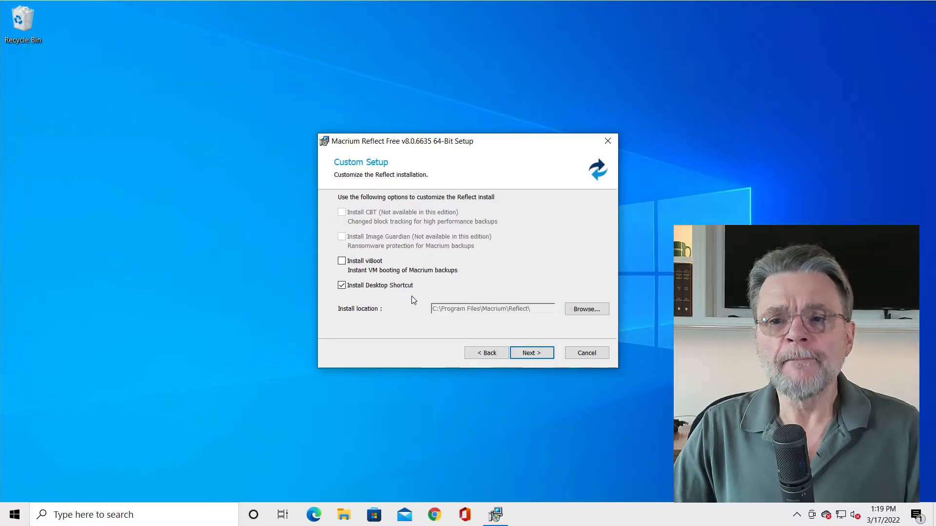
mouse_move(457, 253)
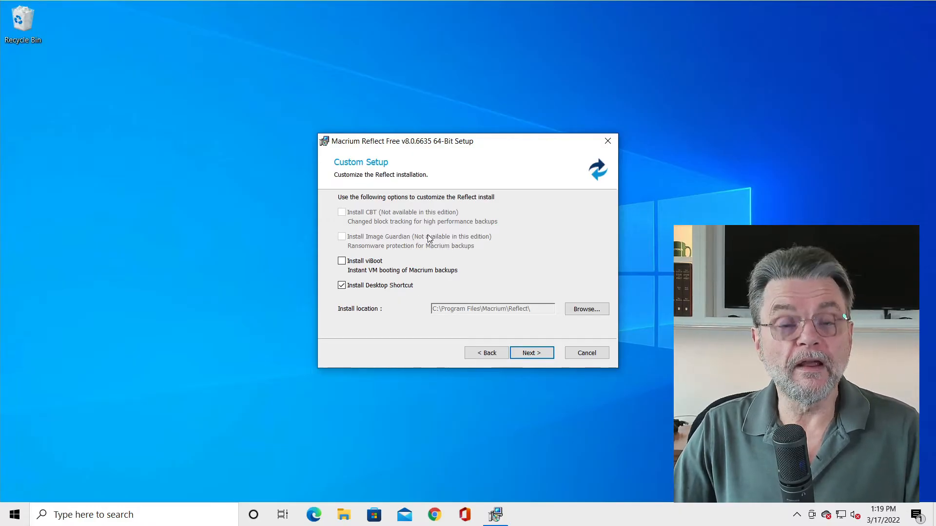
mouse_move(466, 279)
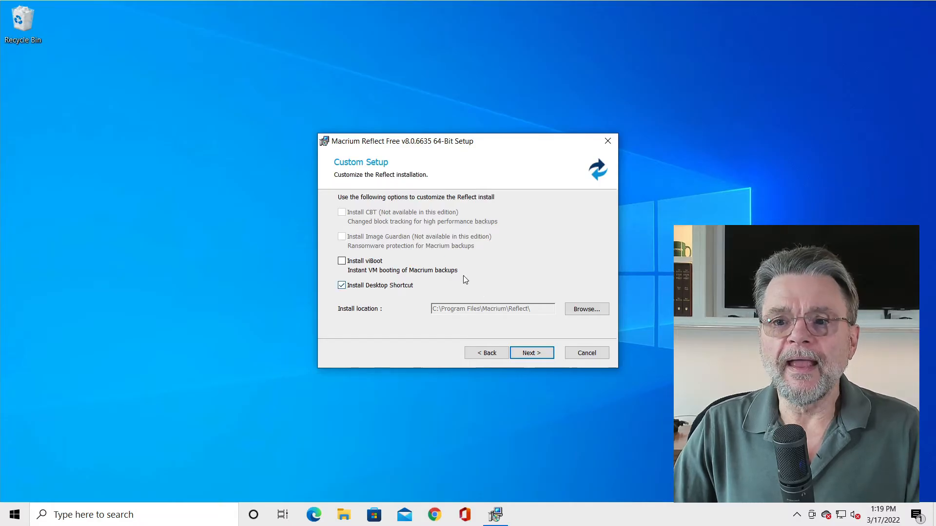
mouse_move(454, 274)
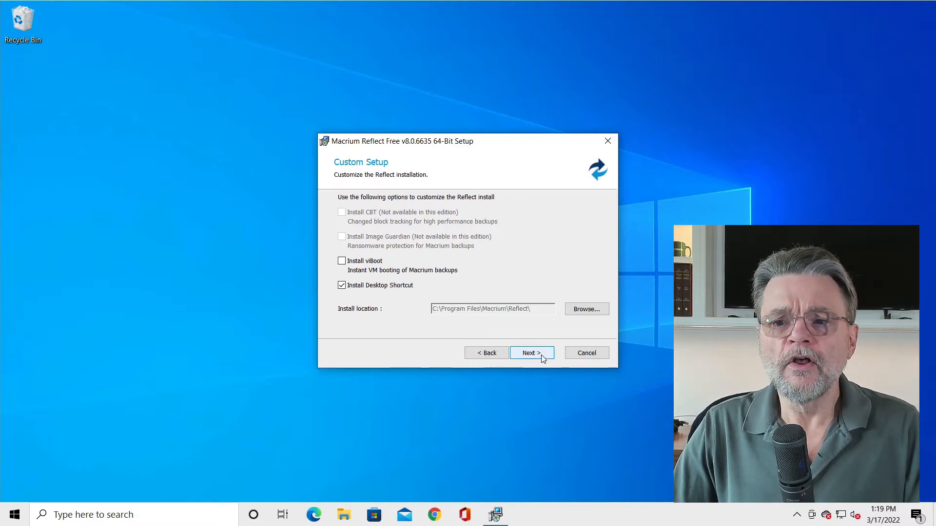
- Install Macrium Reflect Free with the default custom setup and finish the wizard with Launch now ticked
left_click(531, 353)
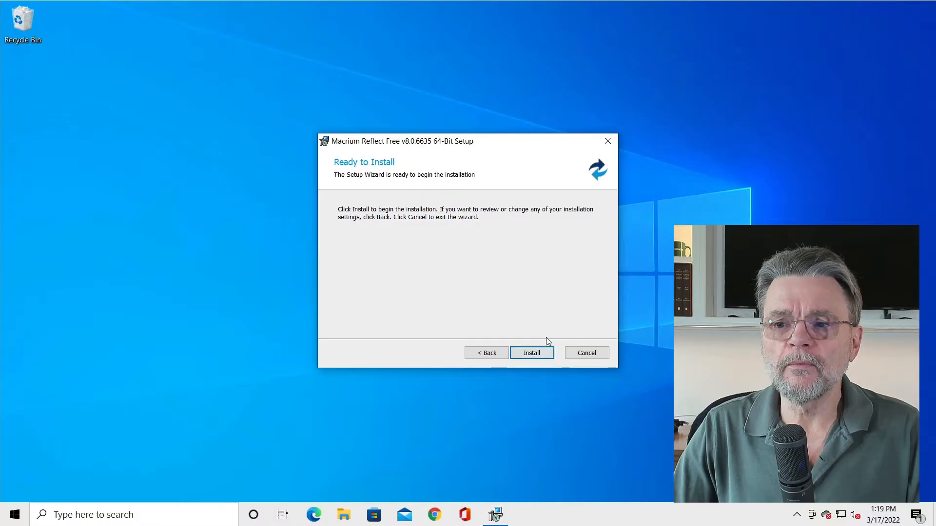
left_click(532, 353)
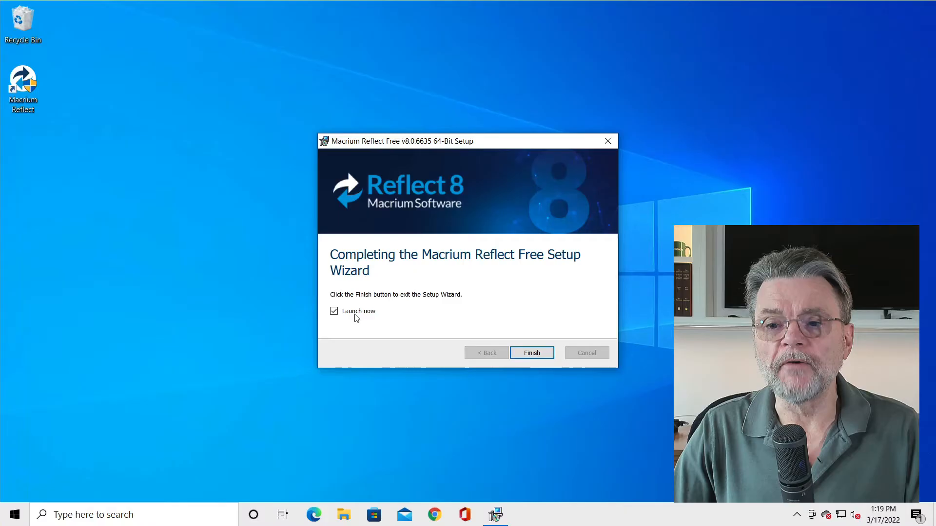
mouse_move(56, 103)
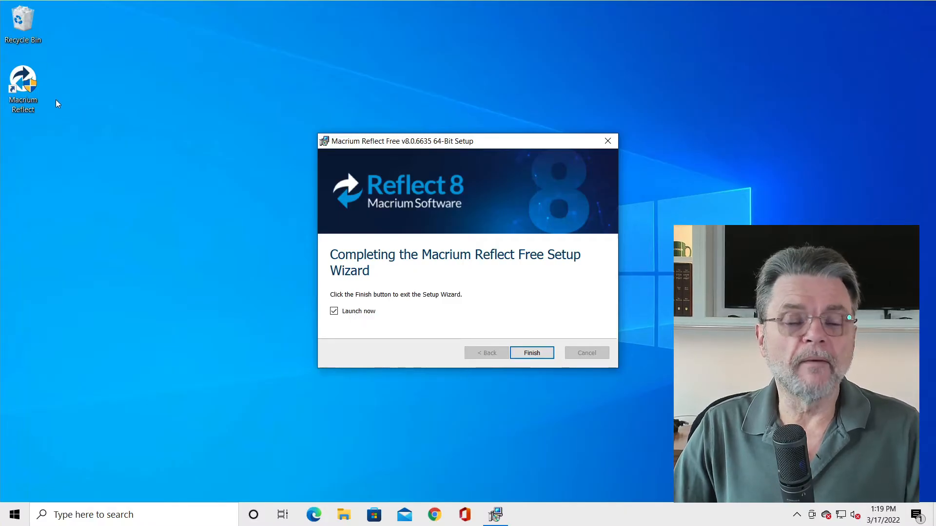
left_click(12, 515)
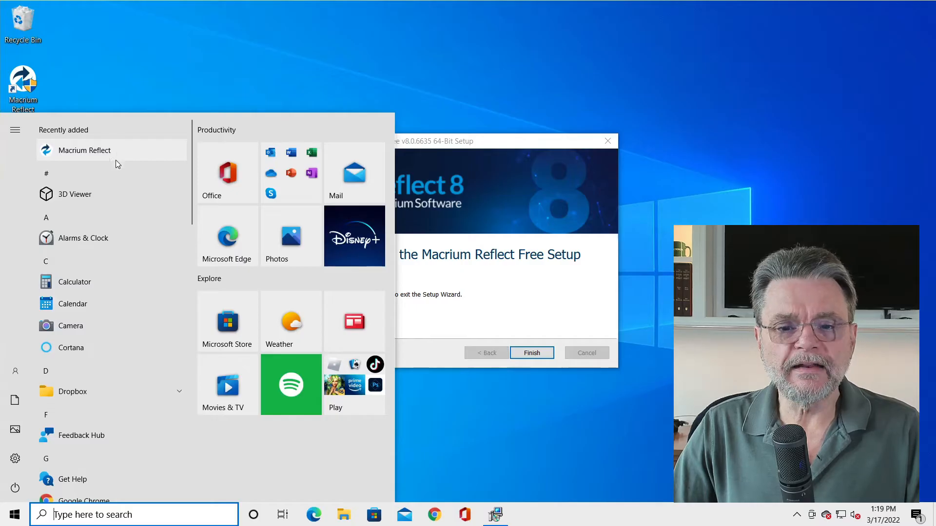
scroll("down", 3)
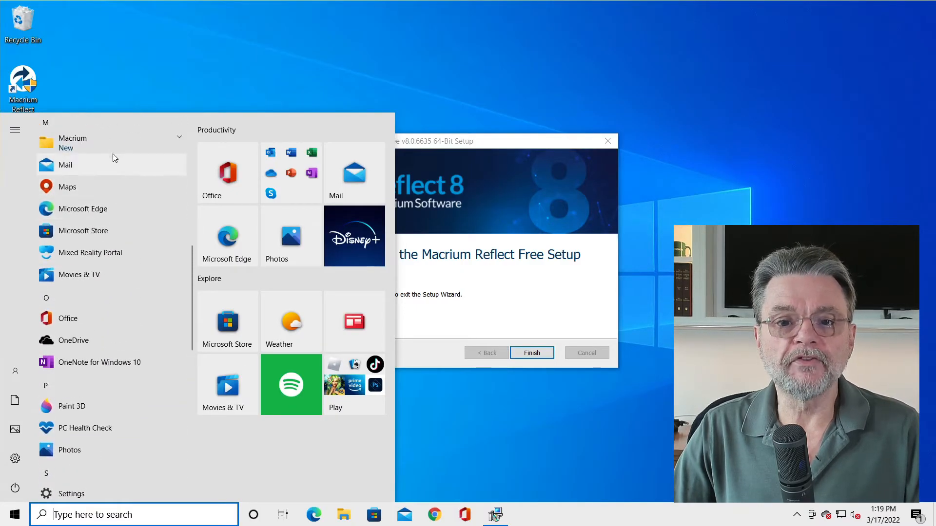
left_click(72, 140)
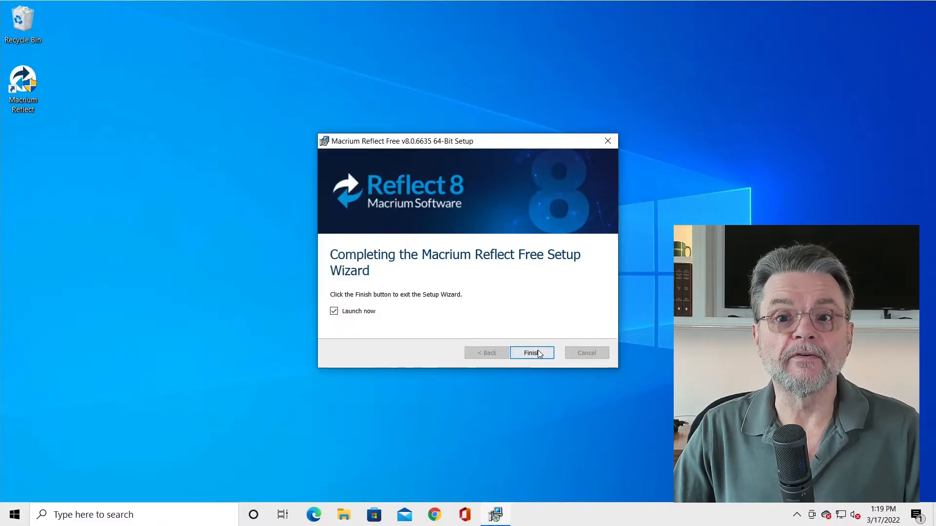
left_click(533, 353)
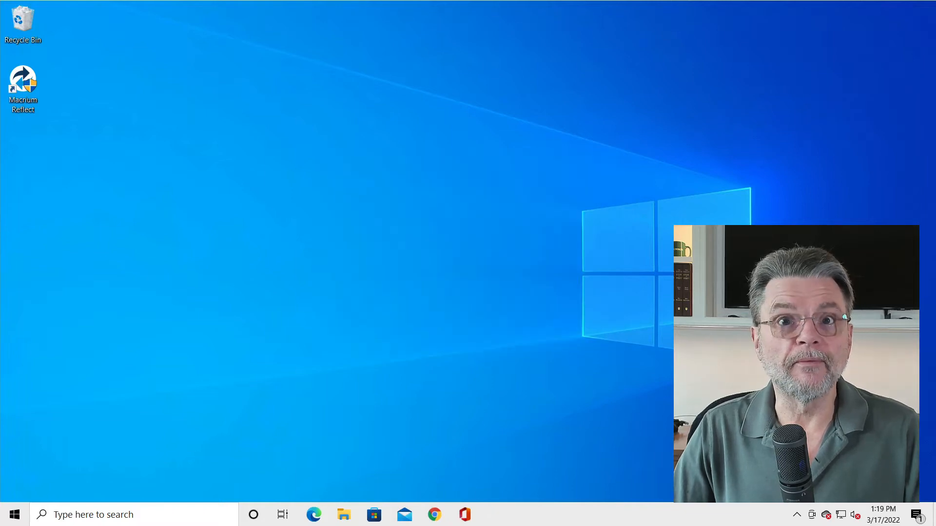
- Launch Macrium Reflect from its desktop shortcut to list the local disks
double_click(24, 76)
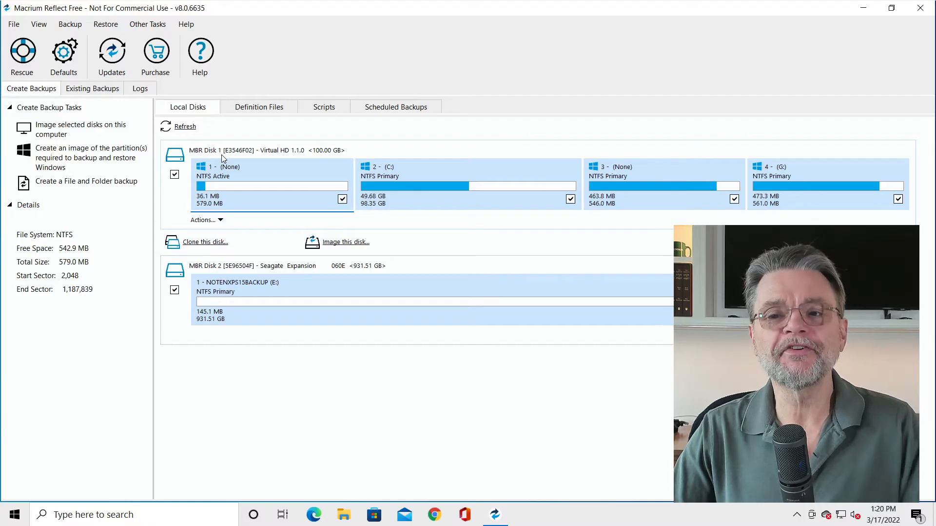
mouse_move(259, 173)
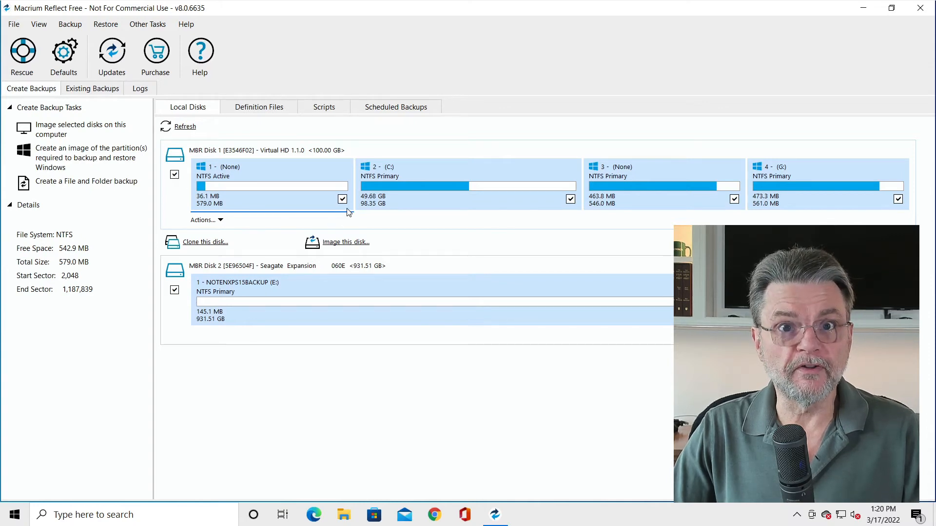
mouse_move(682, 218)
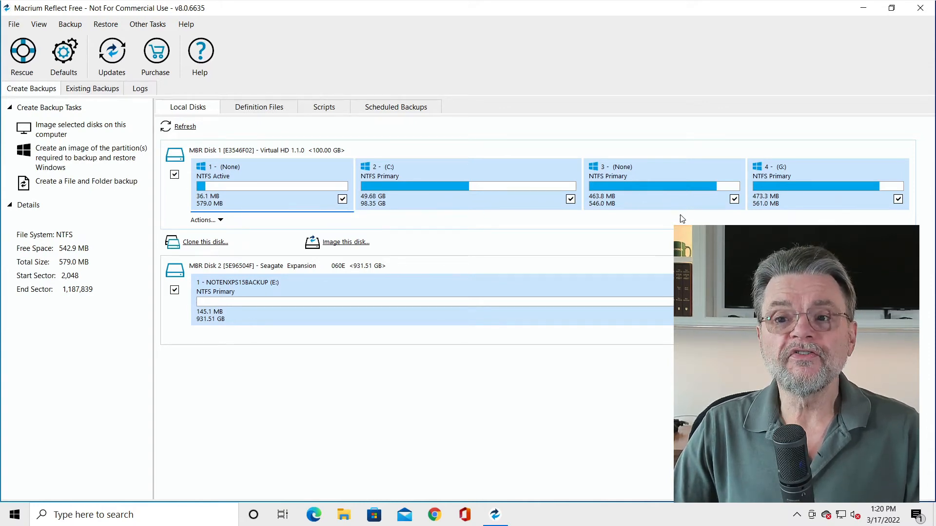
mouse_move(542, 234)
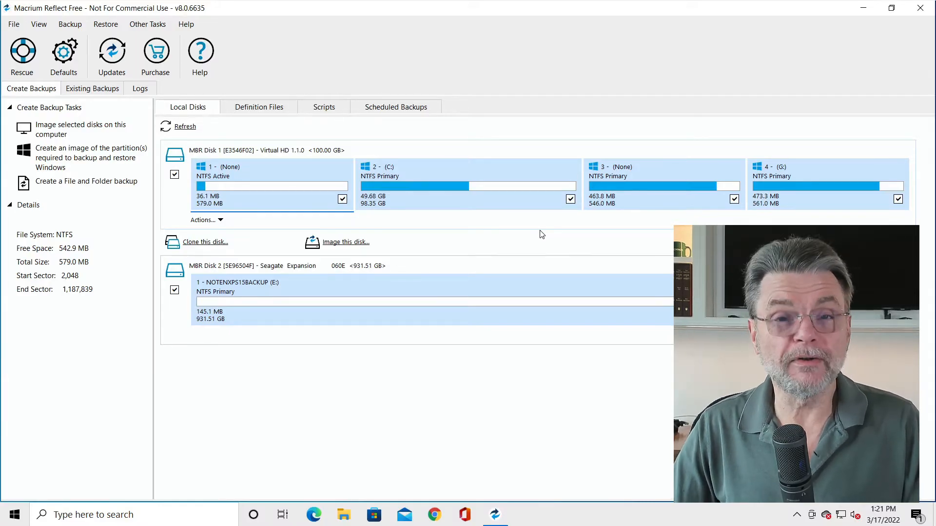
mouse_move(308, 277)
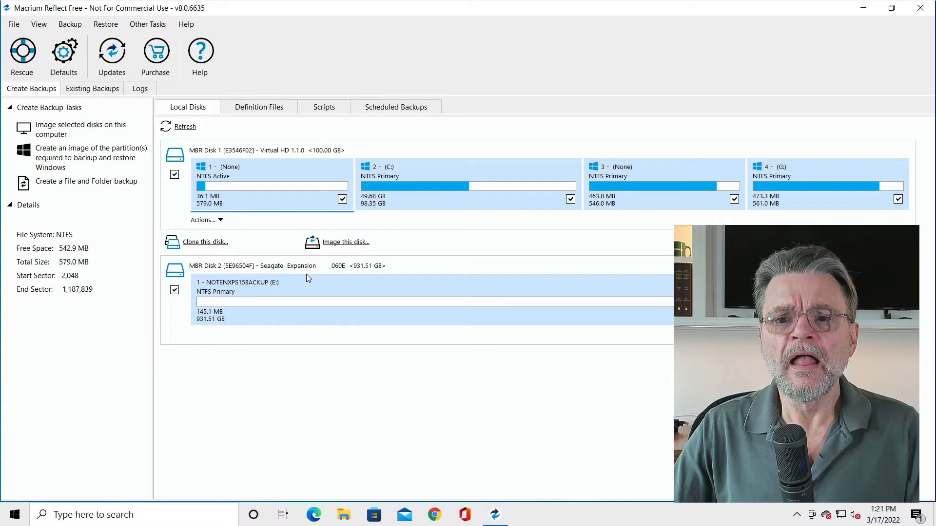
mouse_move(258, 295)
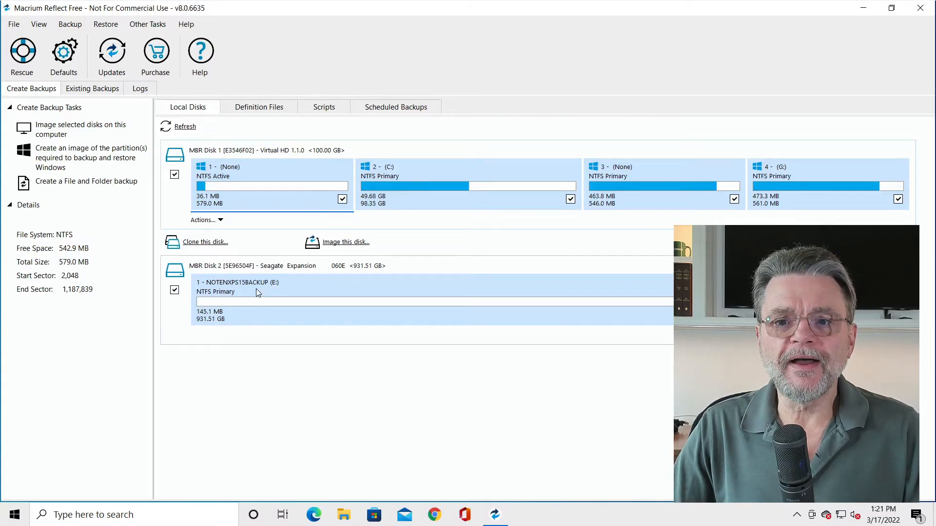
mouse_move(243, 293)
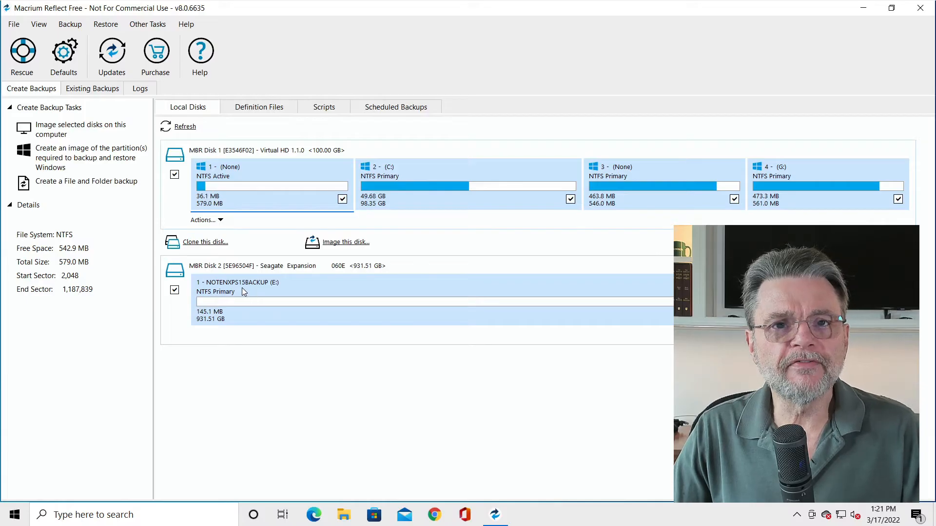
mouse_move(260, 294)
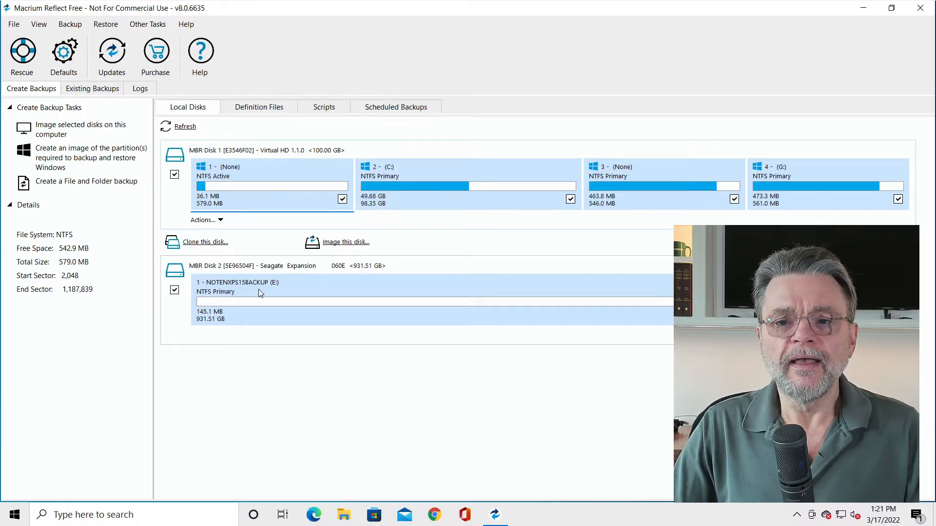
mouse_move(279, 292)
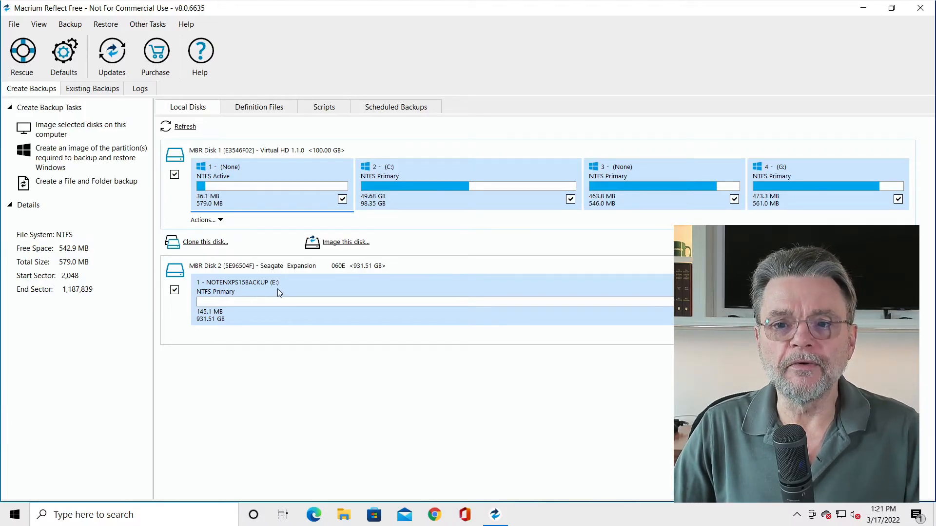
mouse_move(289, 300)
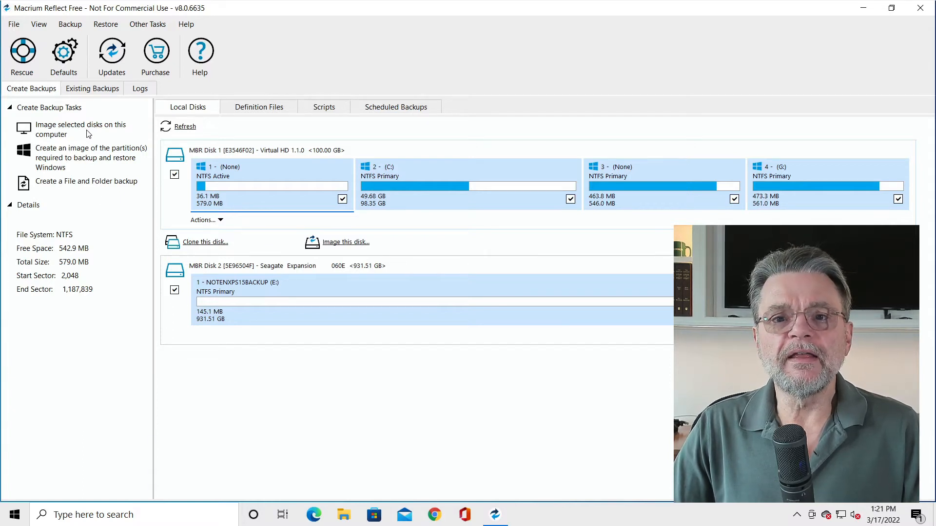
mouse_move(283, 334)
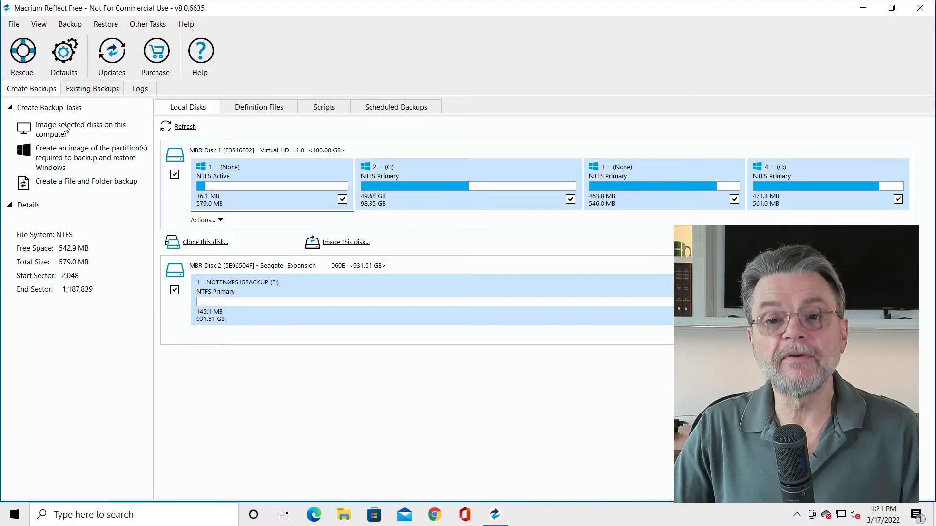
mouse_move(47, 142)
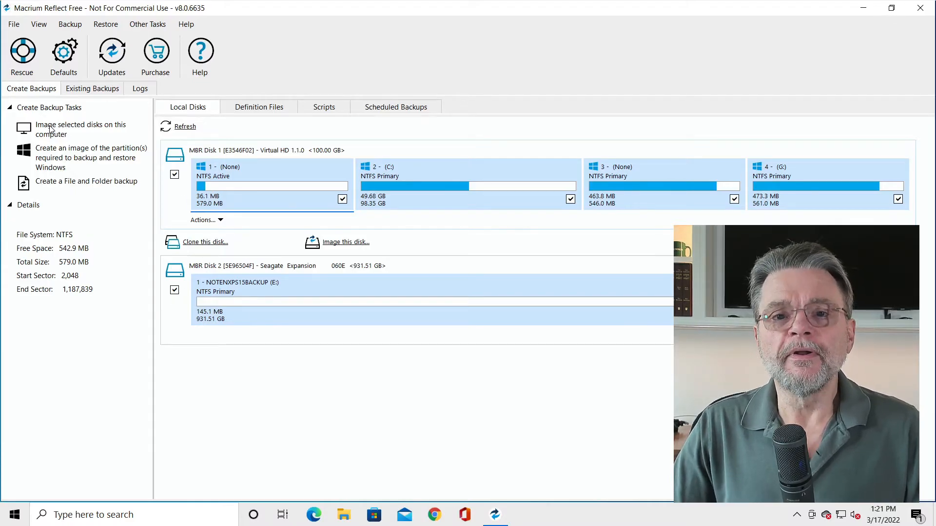
- Start imaging selected disks and uncheck MBR Disk 2 (E:) so only Disk 1 is the source
left_click(81, 125)
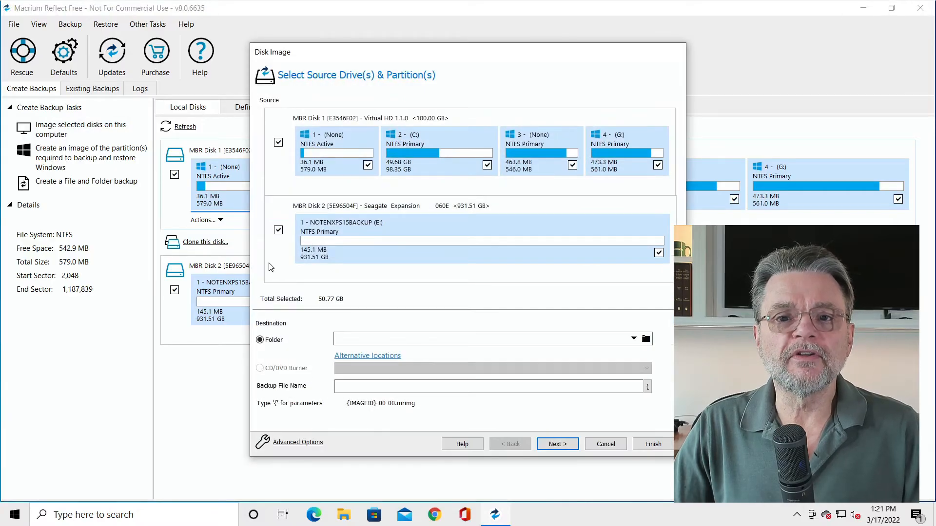
mouse_move(460, 288)
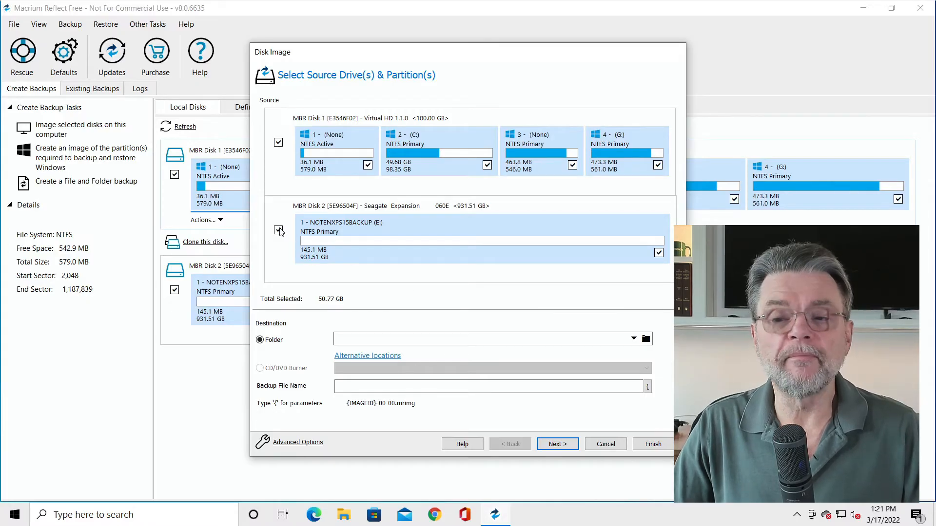
left_click(277, 230)
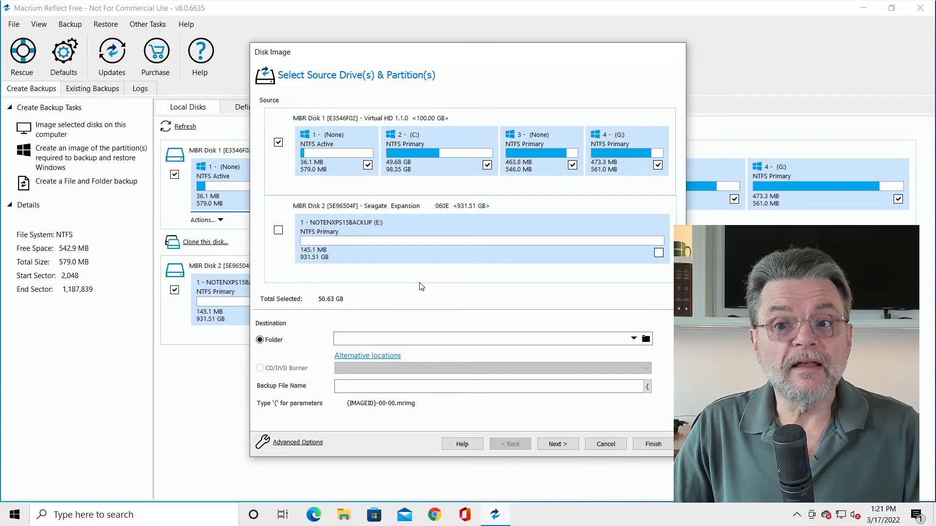
mouse_move(281, 181)
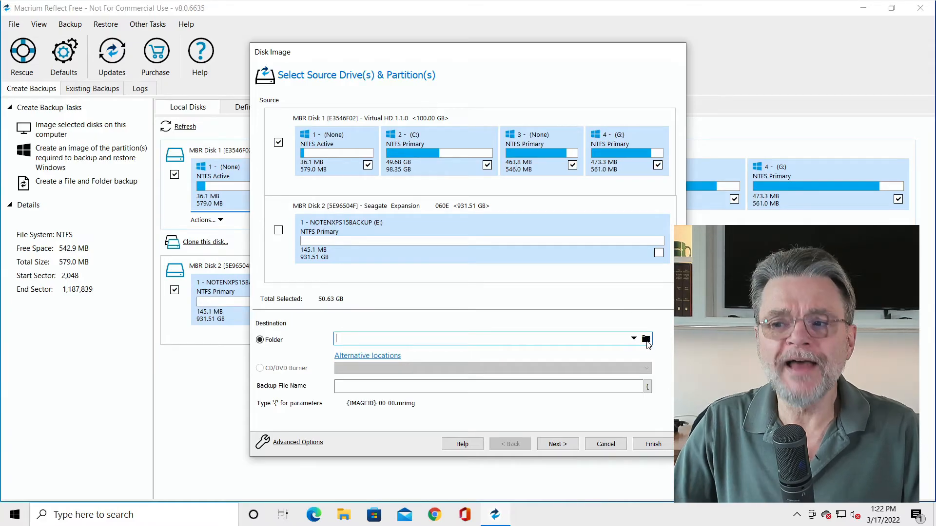
- Set NOTENXPS15BACKUP (E:) as the image destination folder
left_click(645, 339)
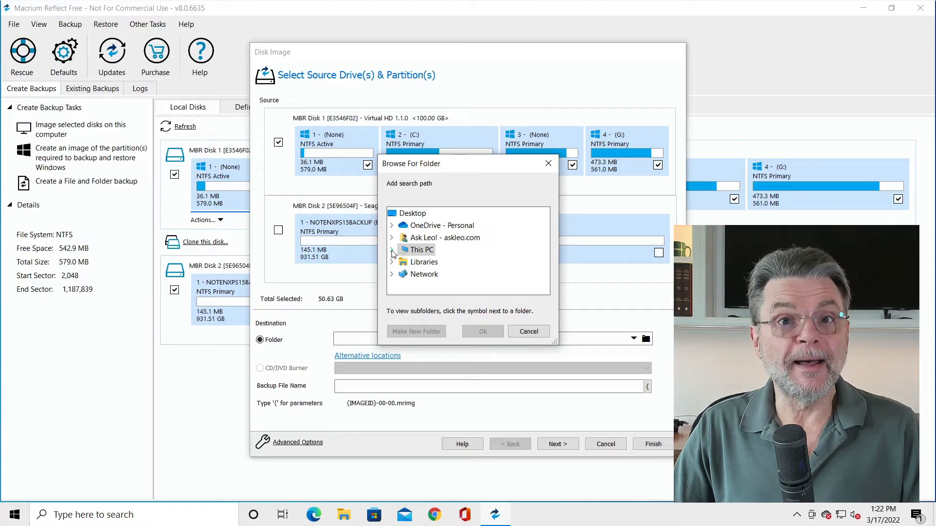
left_click(391, 250)
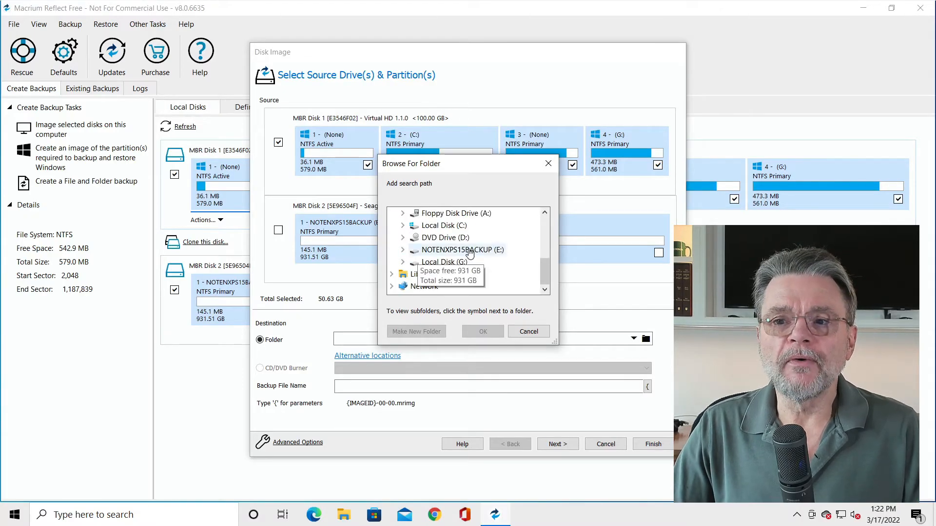
left_click(458, 250)
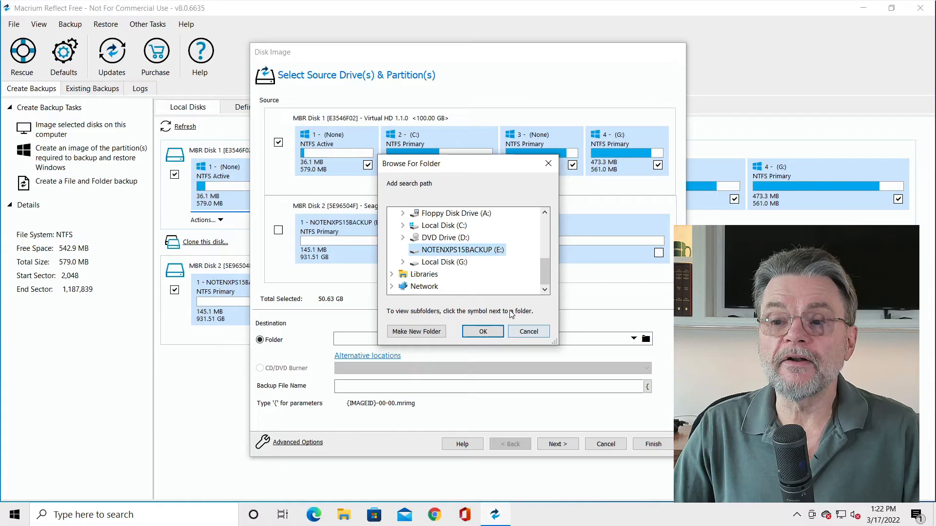
mouse_move(503, 315)
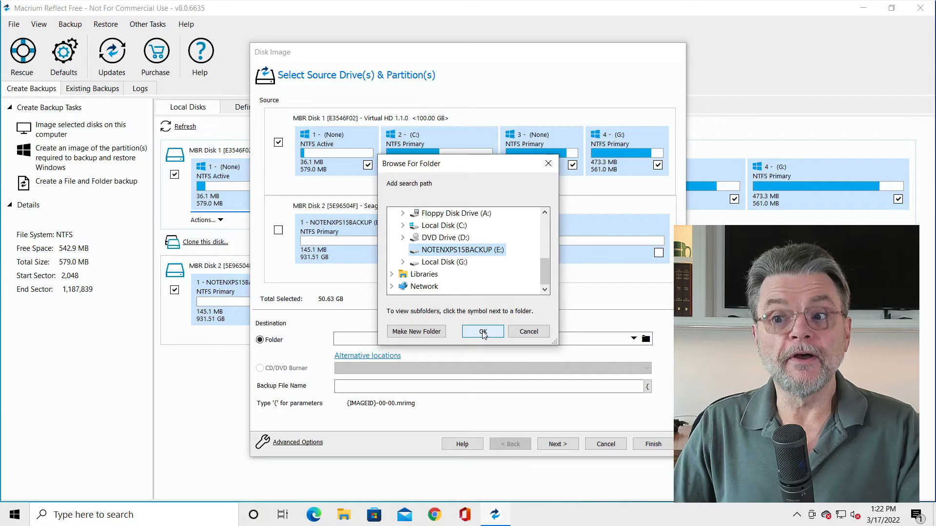
left_click(483, 332)
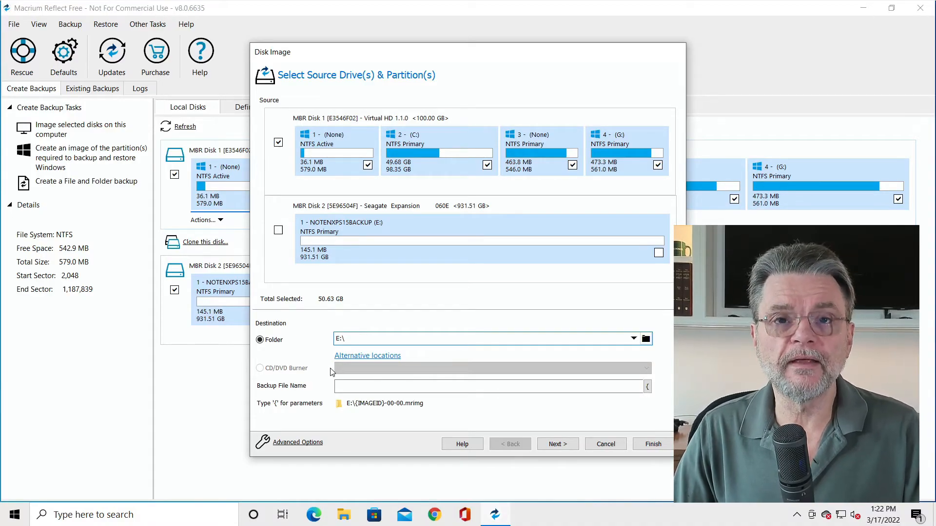
mouse_move(471, 416)
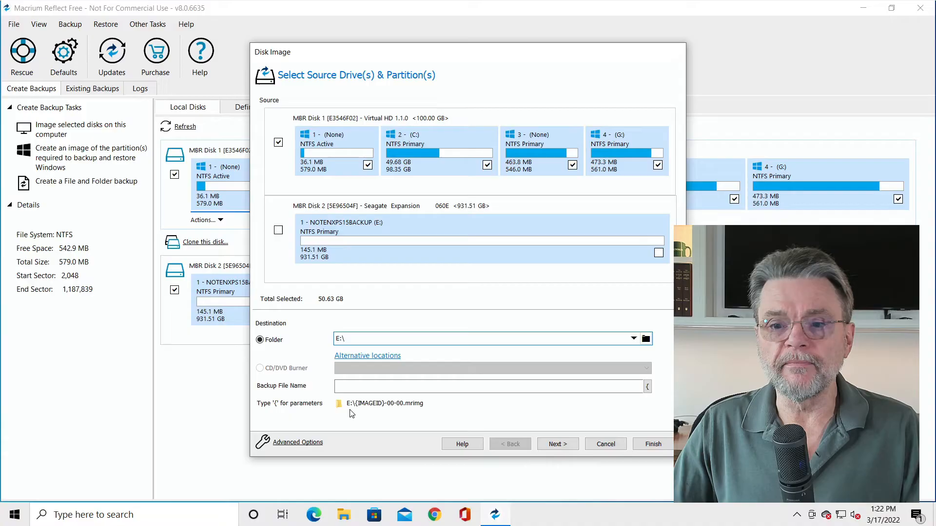
mouse_move(370, 410)
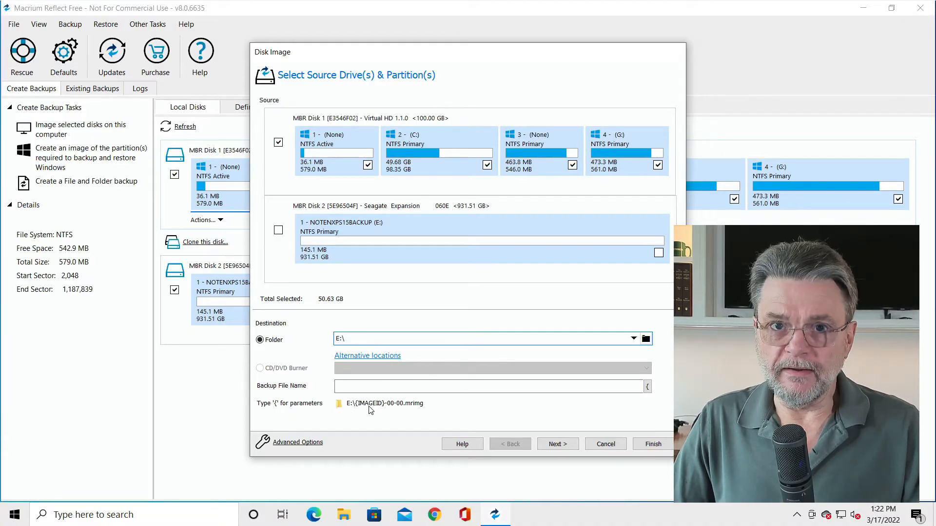
mouse_move(407, 411)
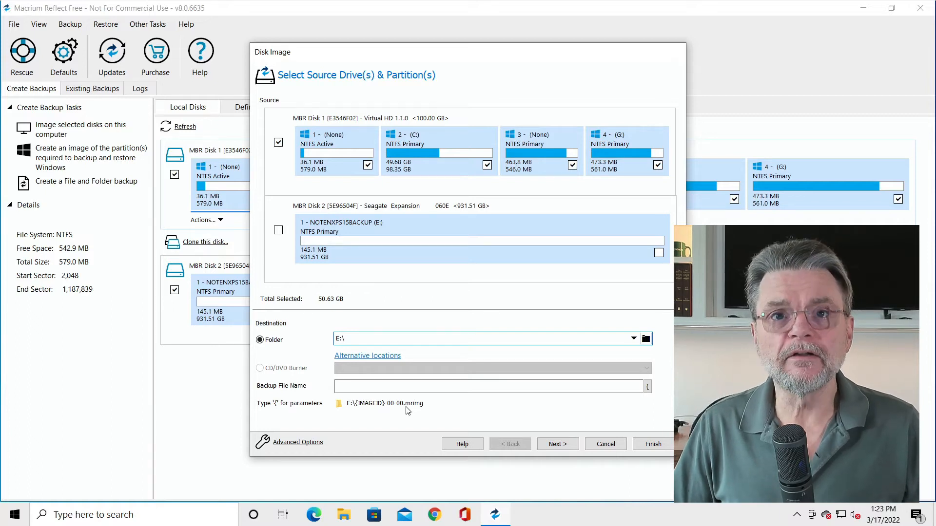
mouse_move(415, 411)
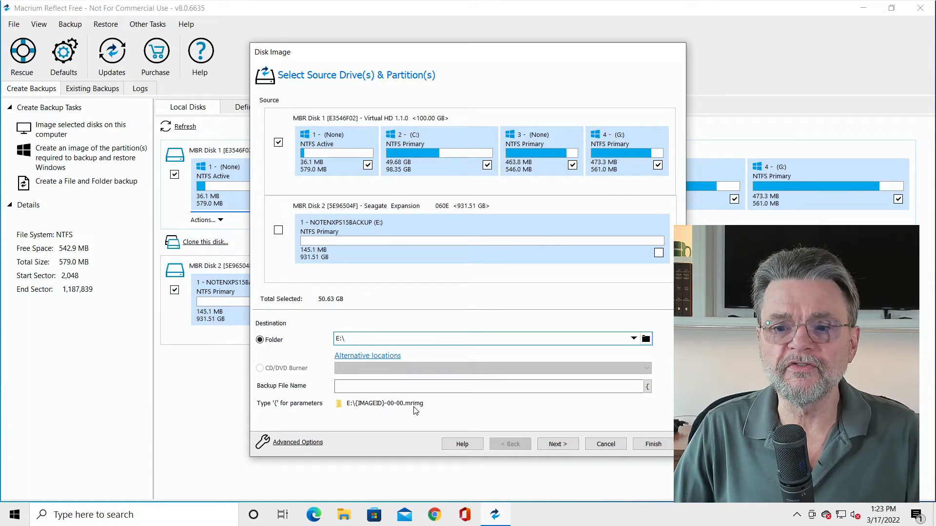
mouse_move(322, 447)
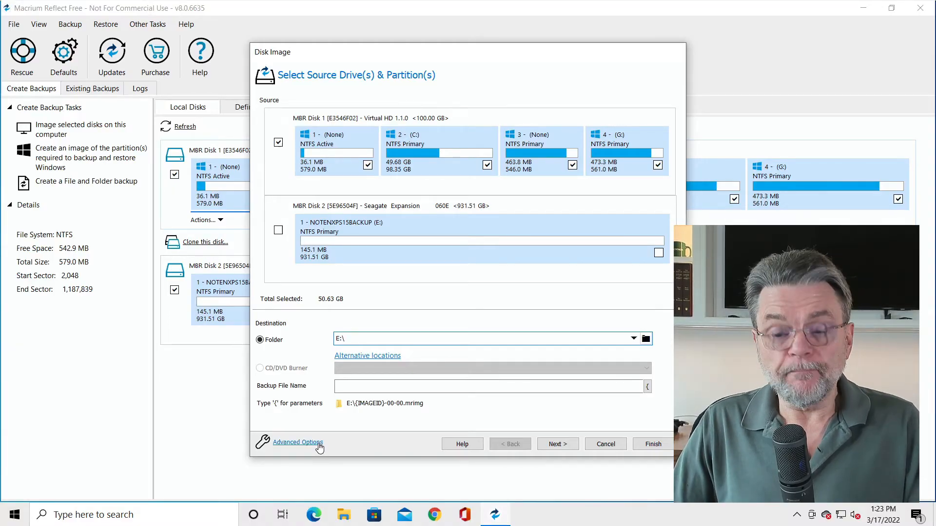
- In Advanced Options, set compression to High and enable 'Verify image or backup file directly after creation'
left_click(298, 442)
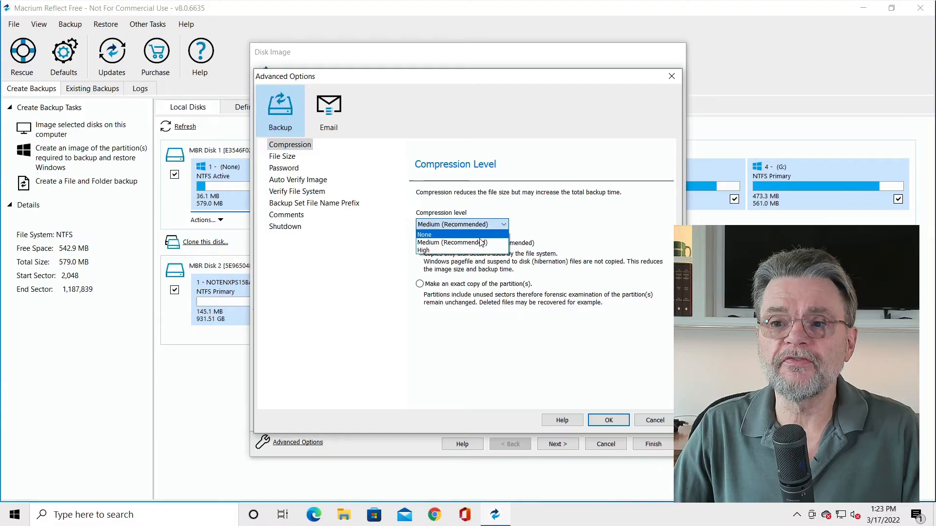
left_click(424, 249)
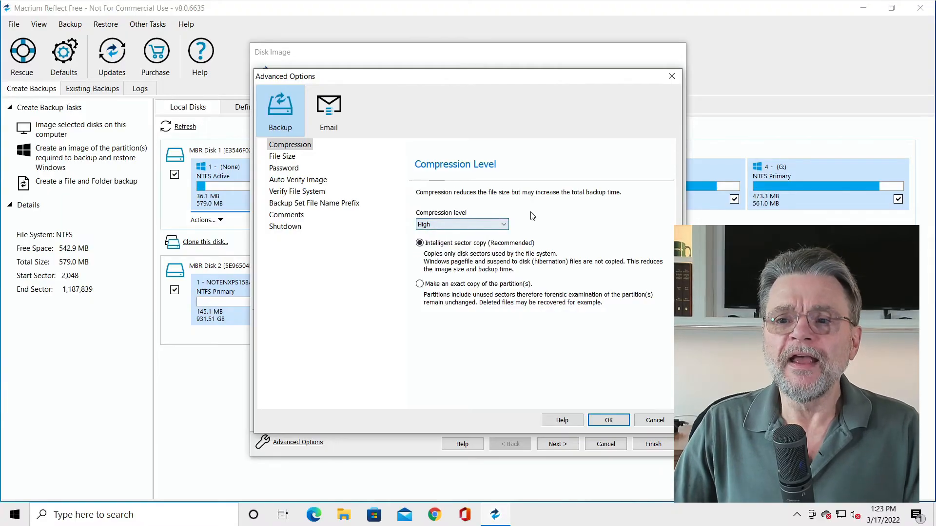
mouse_move(536, 230)
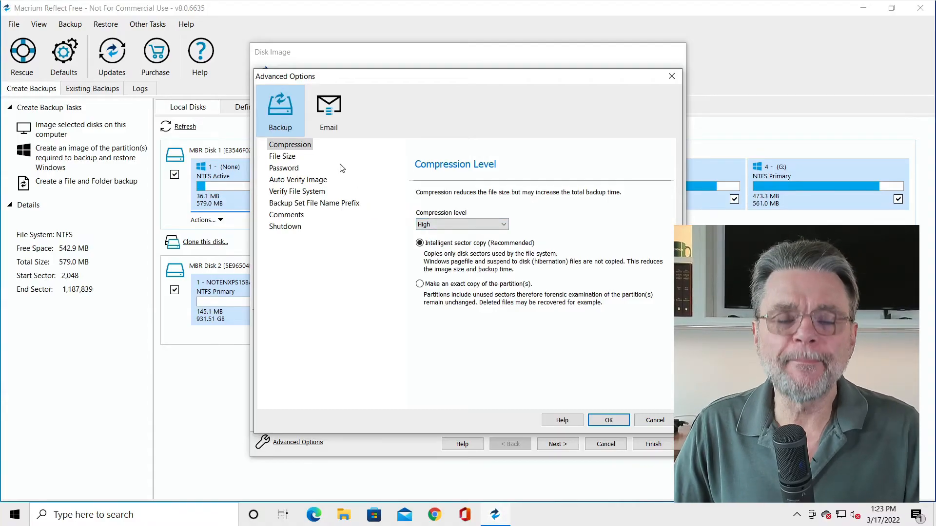
left_click(298, 180)
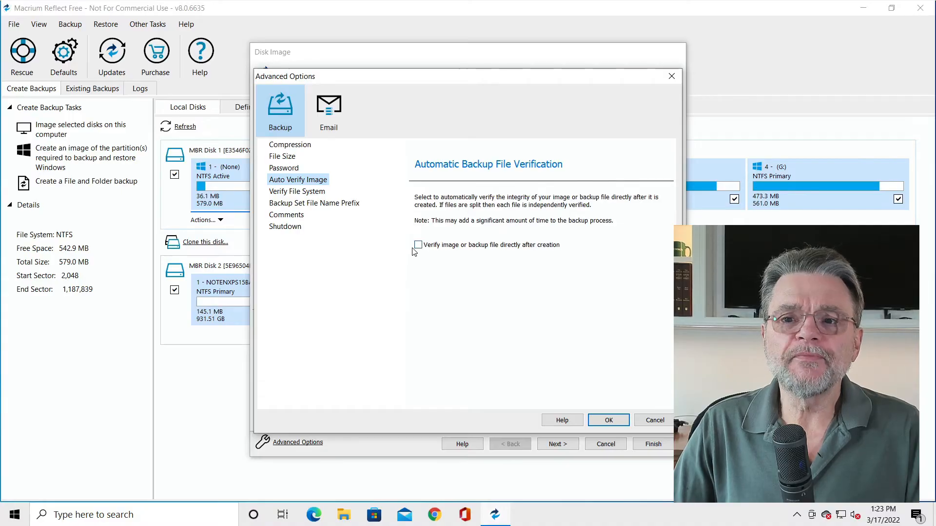
left_click(417, 244)
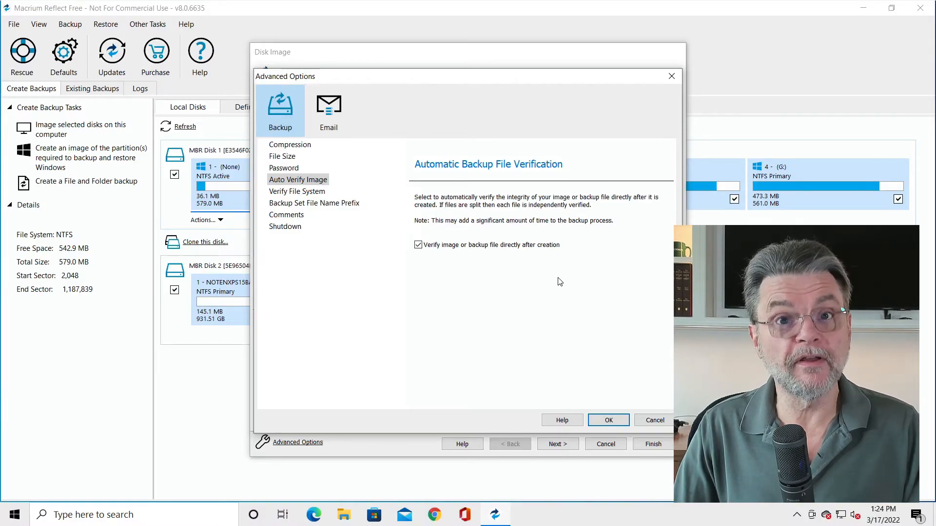
mouse_move(496, 225)
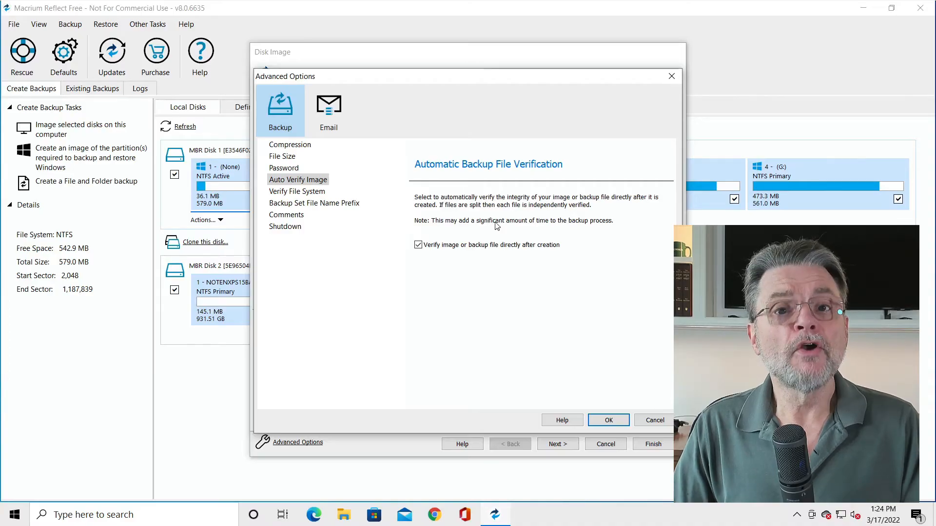
mouse_move(361, 175)
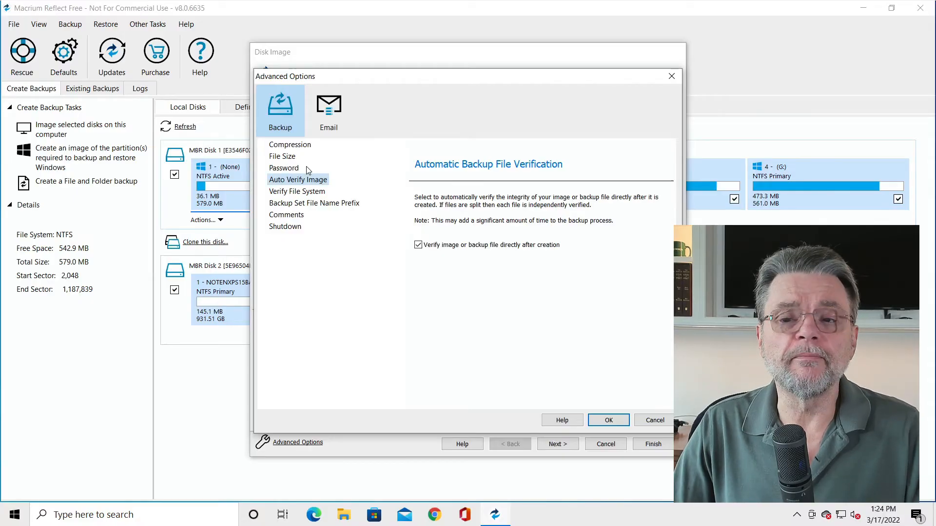
- Review the Password, File System, File Name Prefix, Comments and Shutdown pages unchanged, then accept with OK
left_click(282, 168)
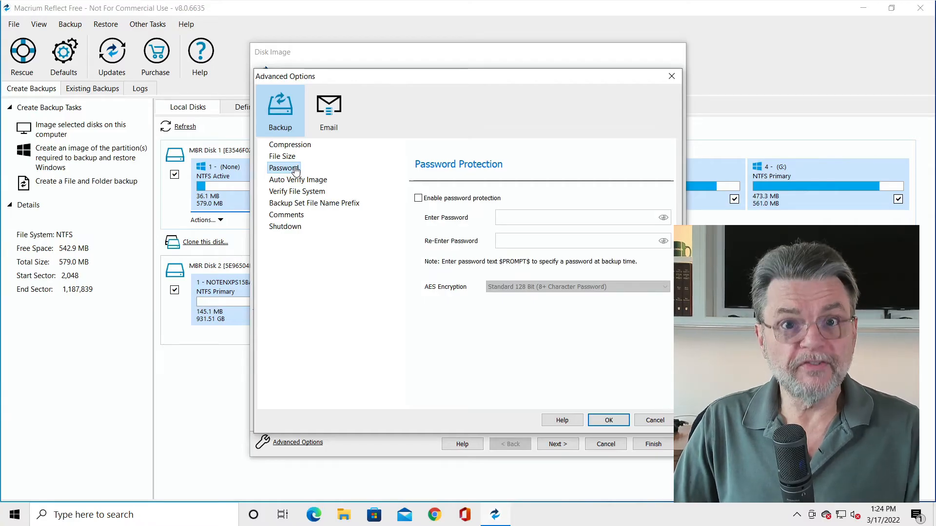
left_click(297, 191)
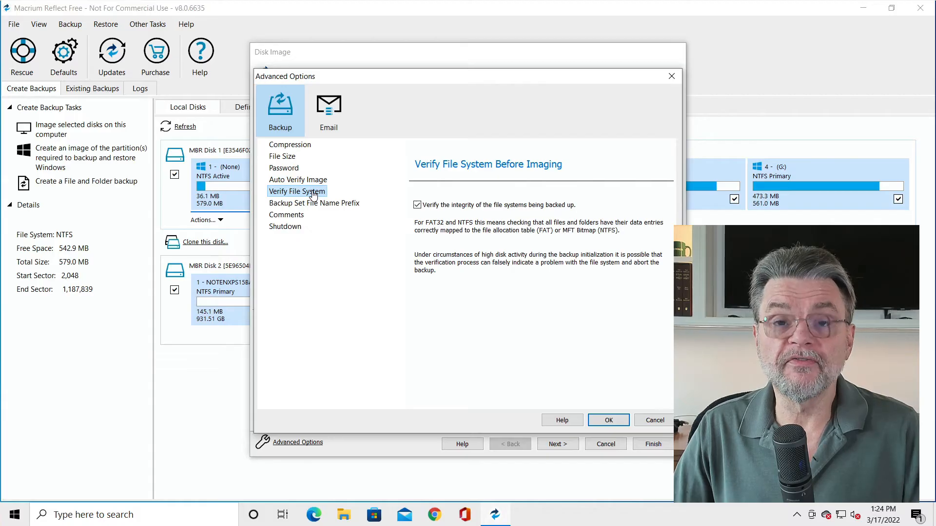
mouse_move(315, 200)
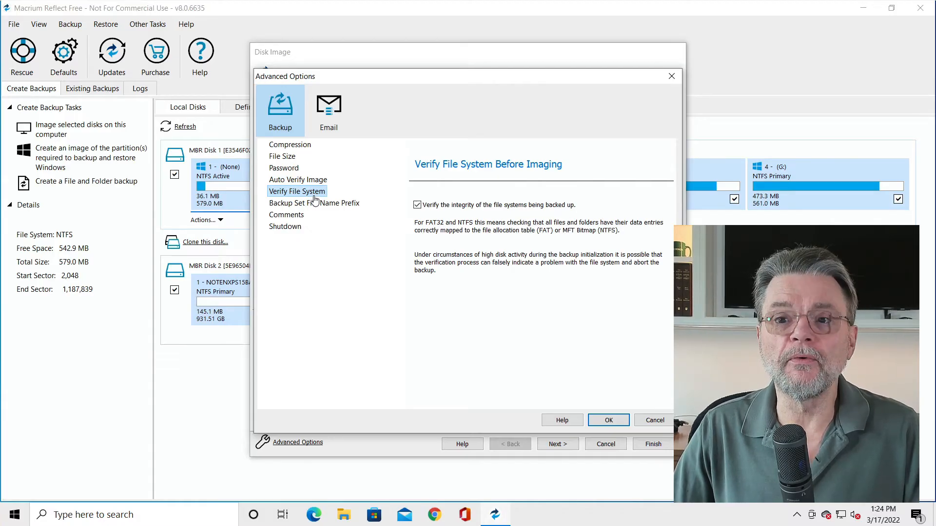
mouse_move(325, 219)
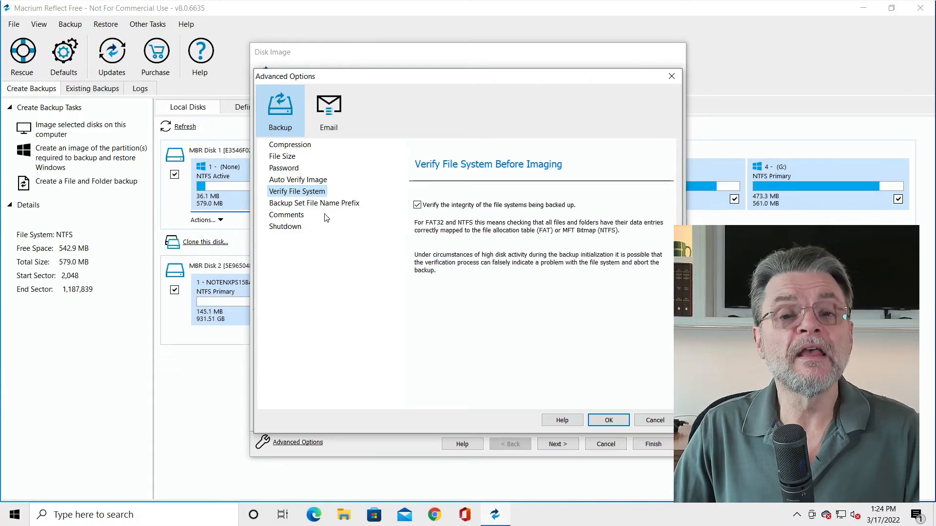
left_click(314, 202)
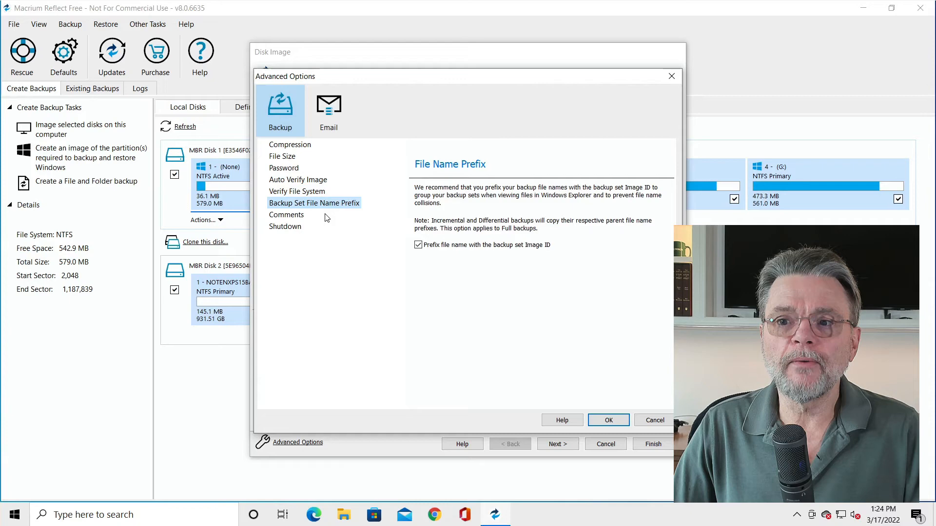
mouse_move(550, 256)
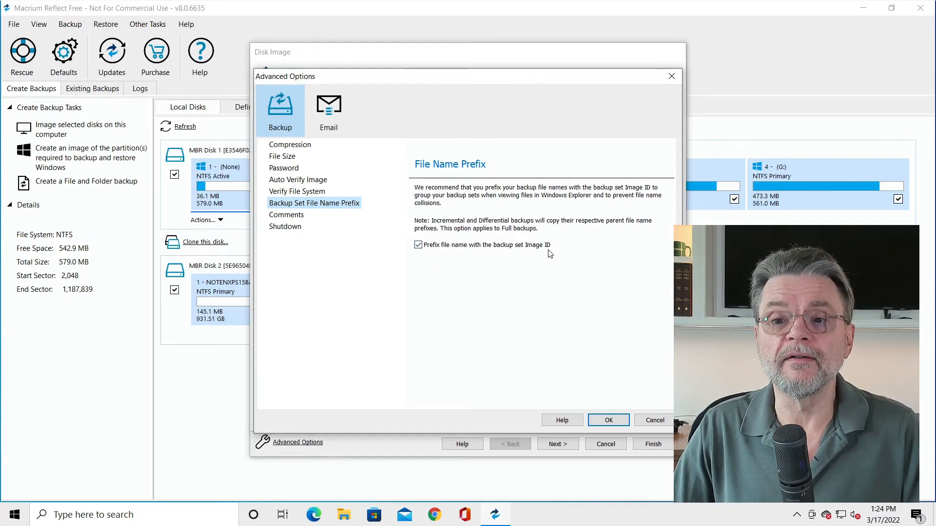
left_click(287, 215)
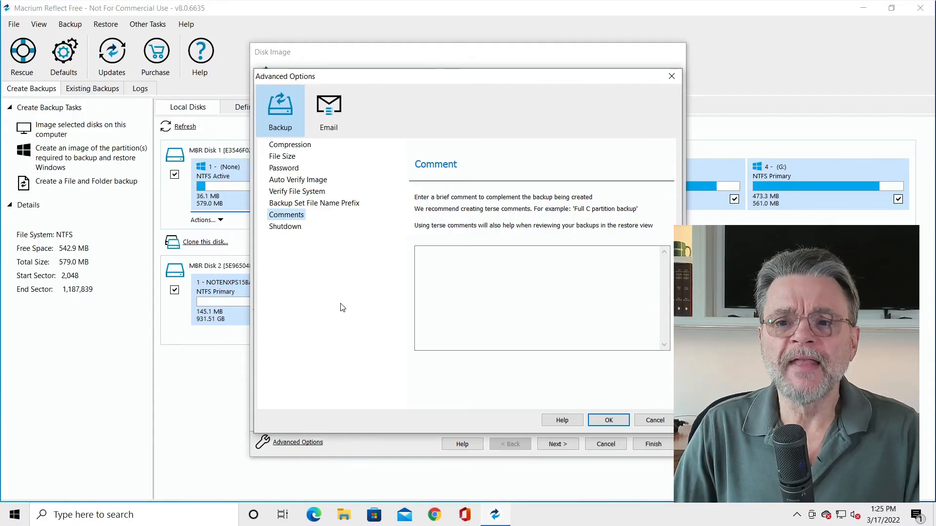
left_click(284, 226)
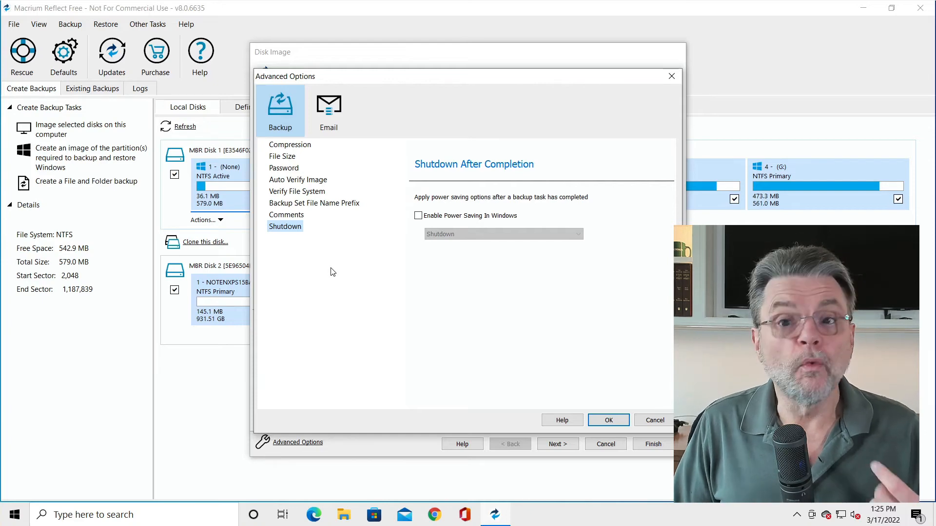
mouse_move(398, 269)
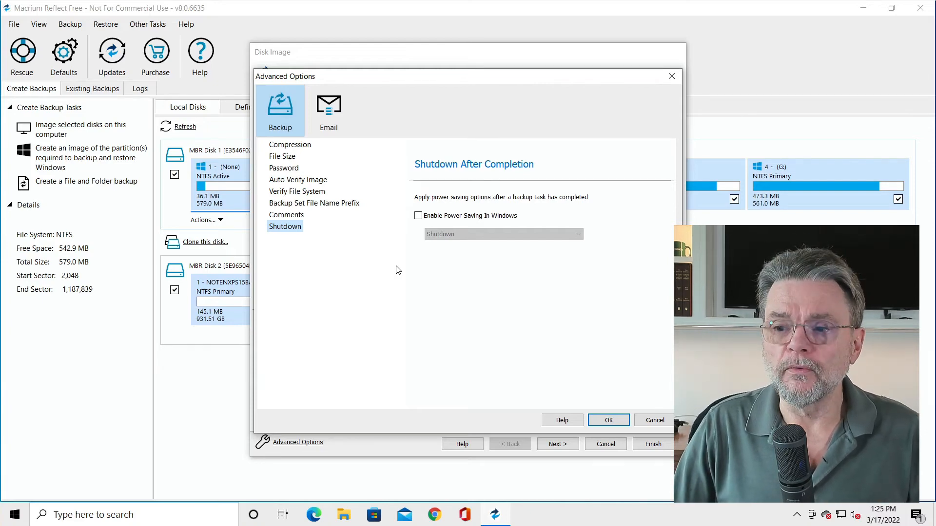
left_click(608, 420)
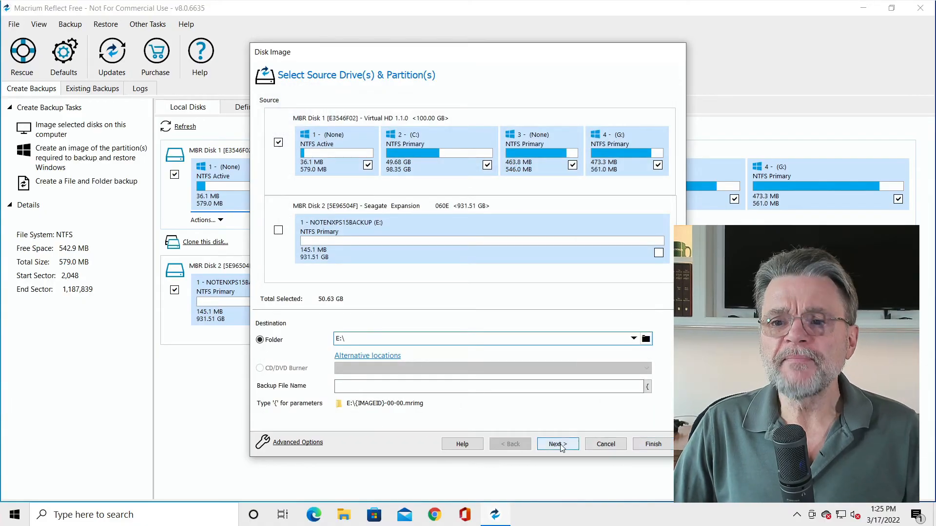
- Skip the backup plan schedule, review the Imaging Summary and finish the Disk Image wizard
left_click(558, 445)
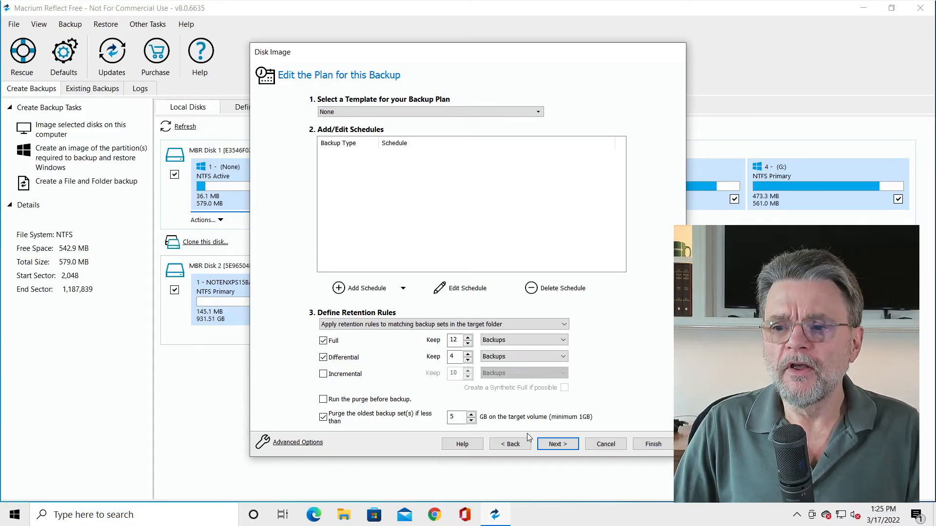
left_click(557, 445)
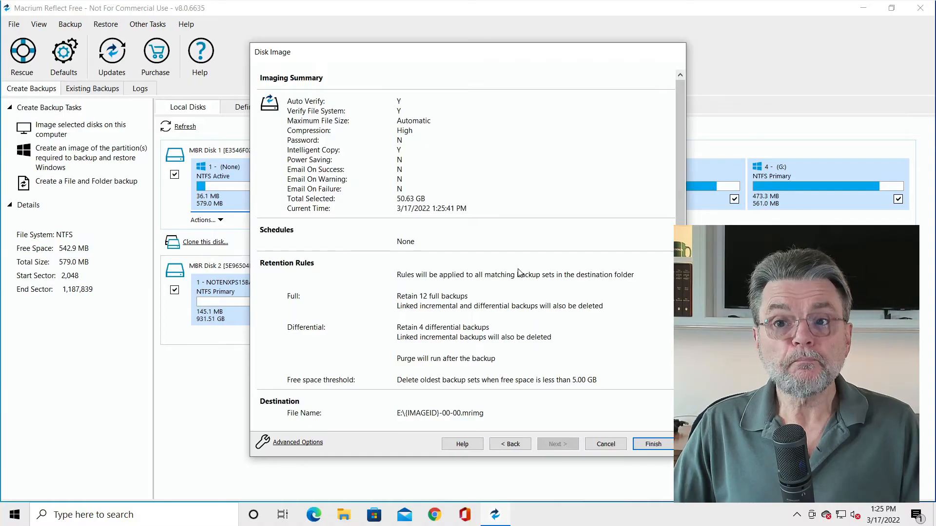
mouse_move(437, 185)
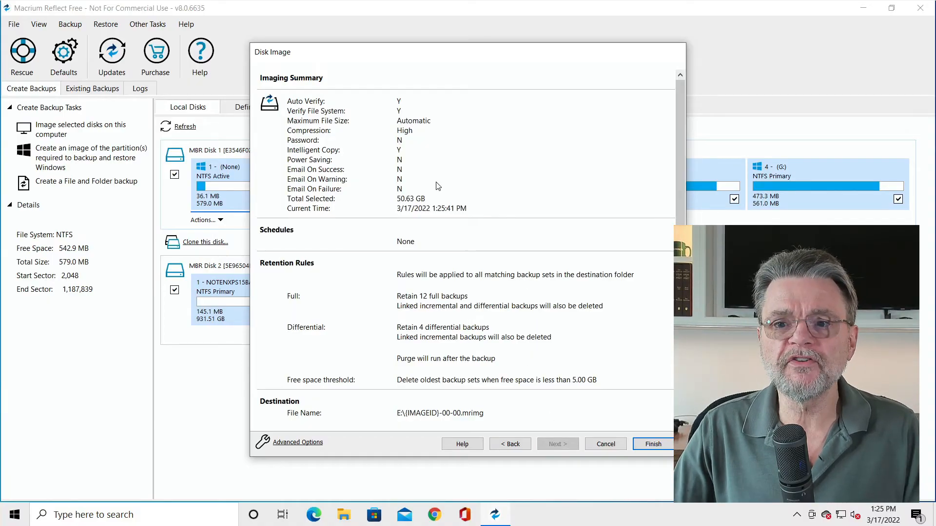
scroll("down", 3)
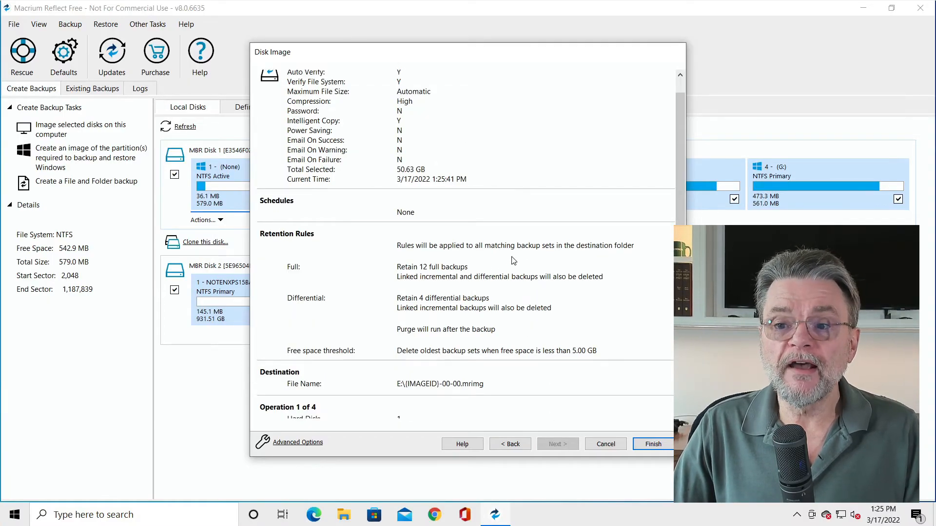
scroll("down", 3)
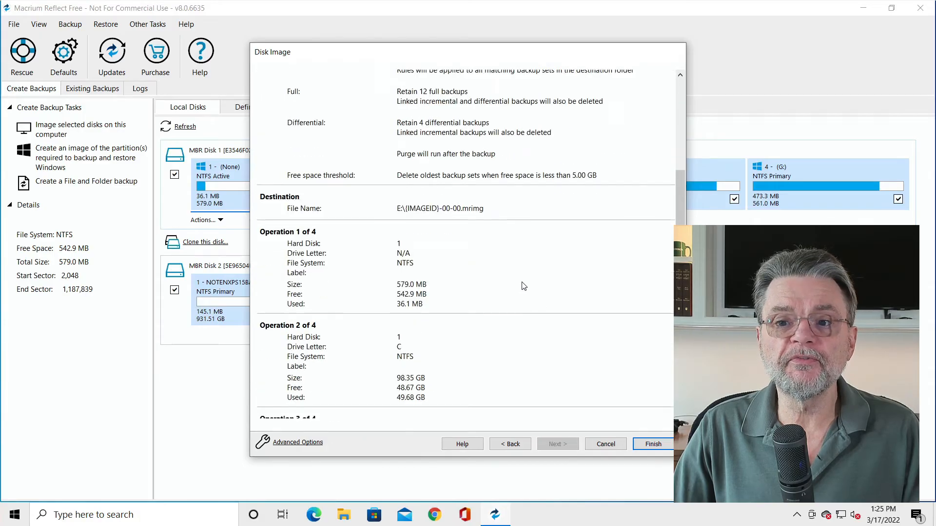
scroll("down", 3)
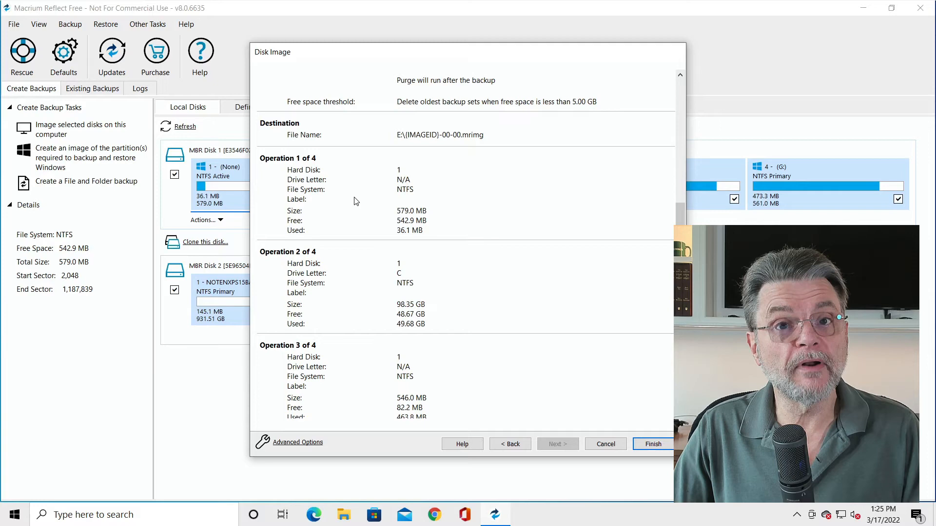
scroll("down", 3)
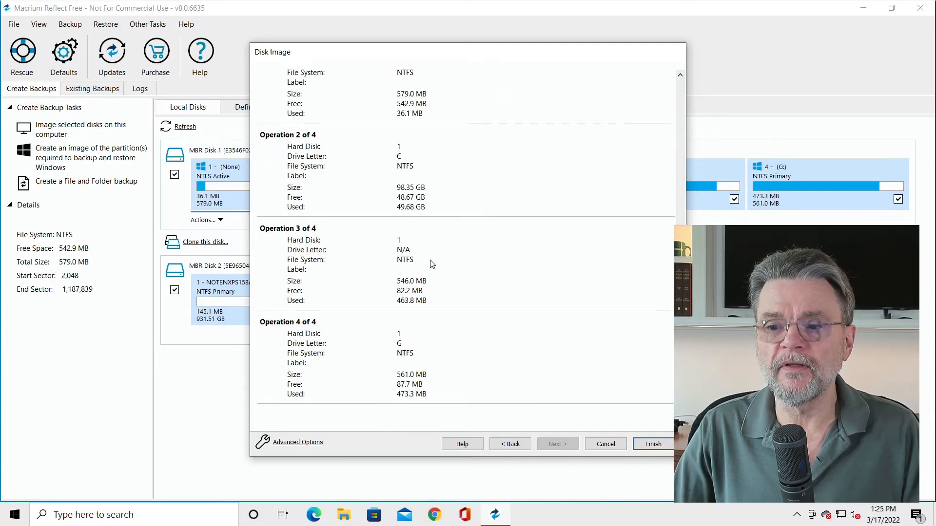
left_click(653, 444)
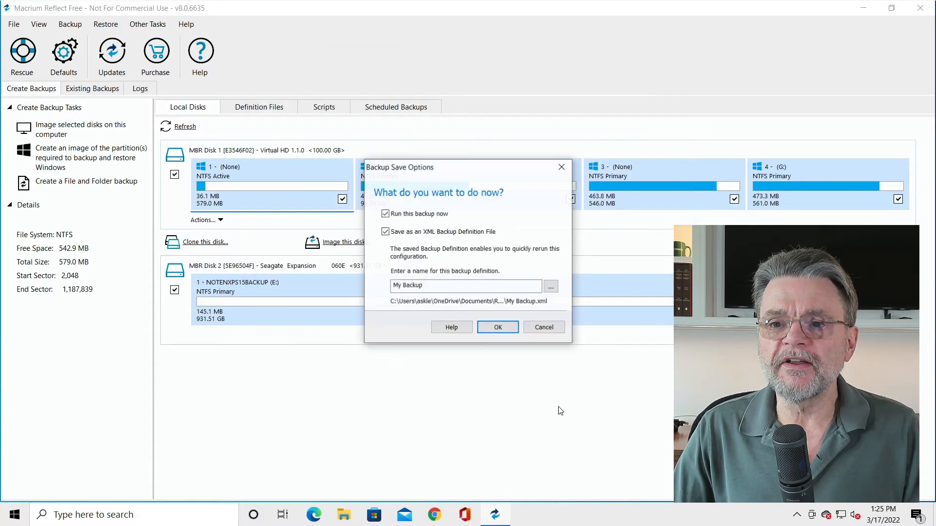
mouse_move(523, 213)
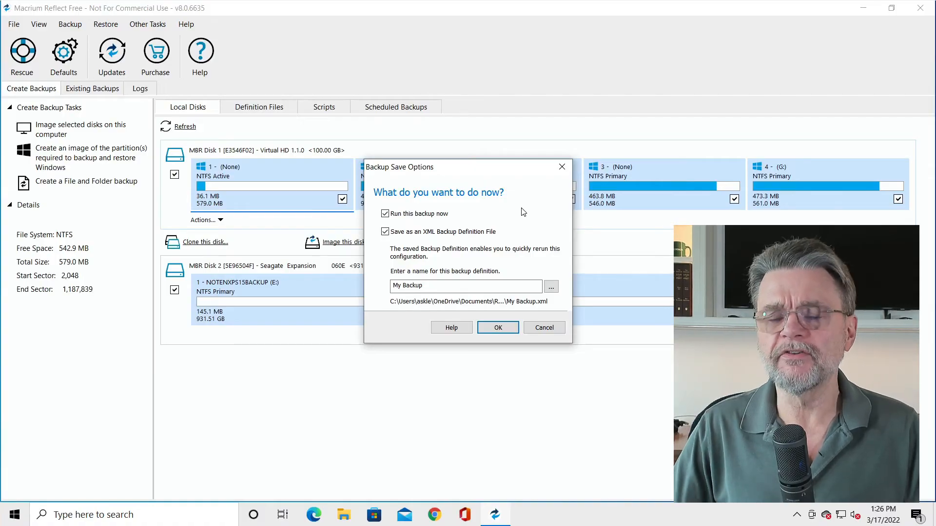
- Uncheck 'Save as an XML Backup Definition File', keep 'Run this backup now' and confirm with OK
left_click(384, 232)
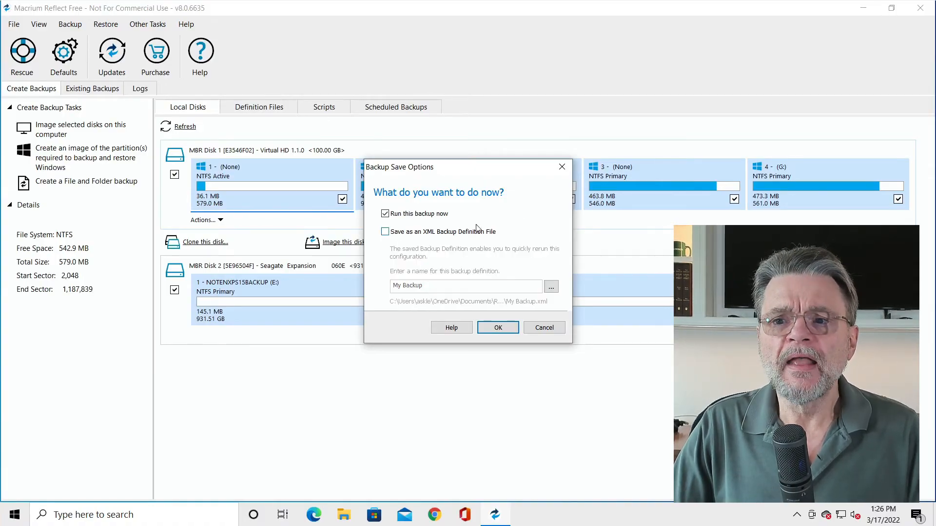
mouse_move(489, 228)
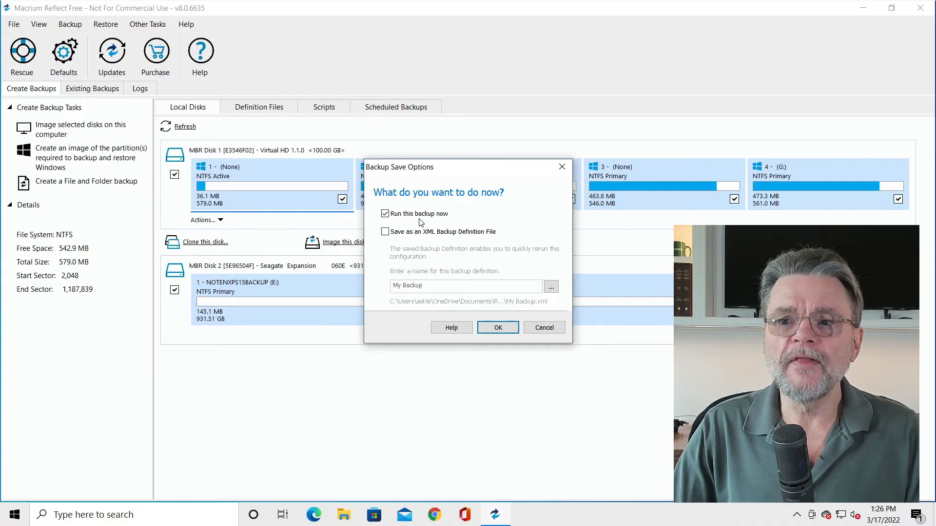
left_click(497, 328)
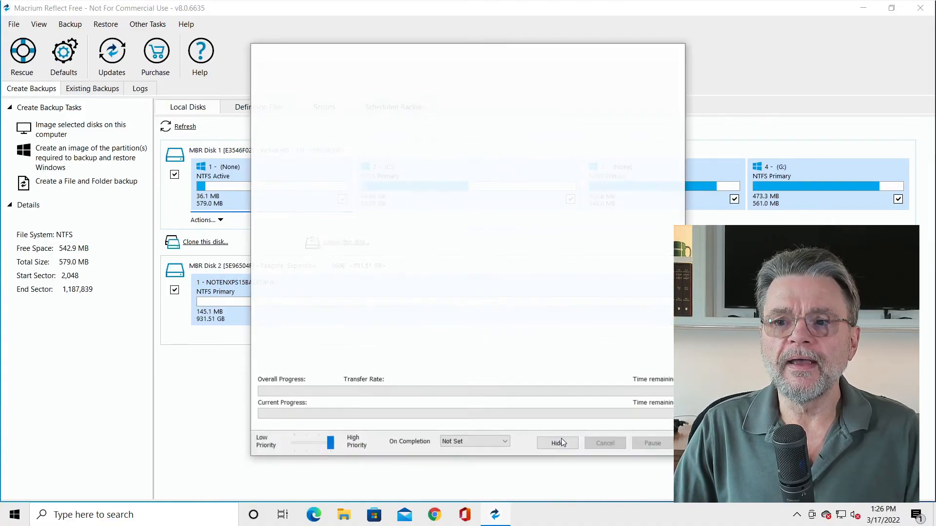
- Let imaging and verification complete successfully, dismiss the completion message, close the progress window and exit Macrium Reflect
left_click(558, 443)
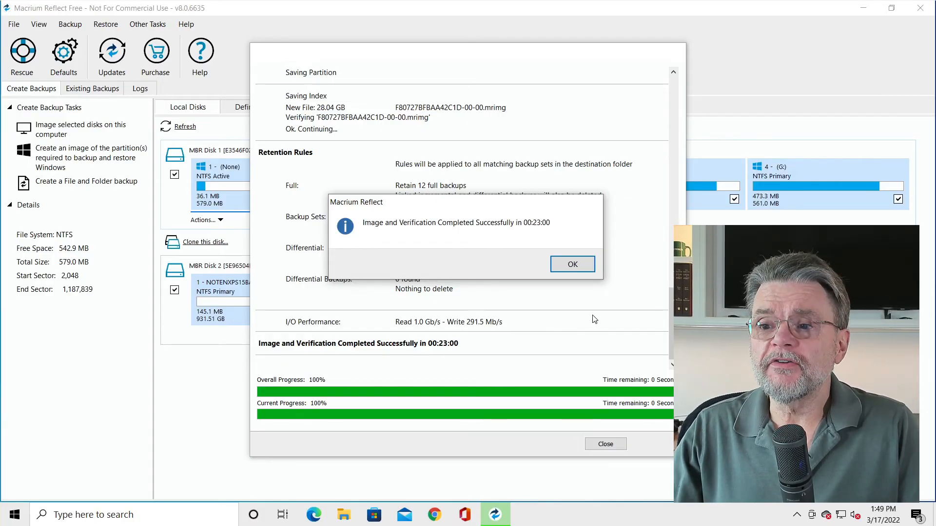
left_click(573, 264)
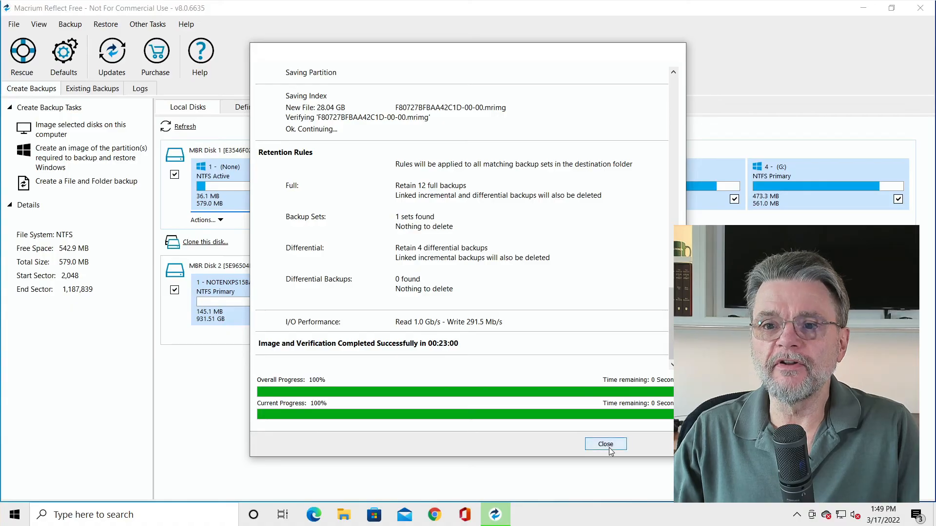
left_click(605, 445)
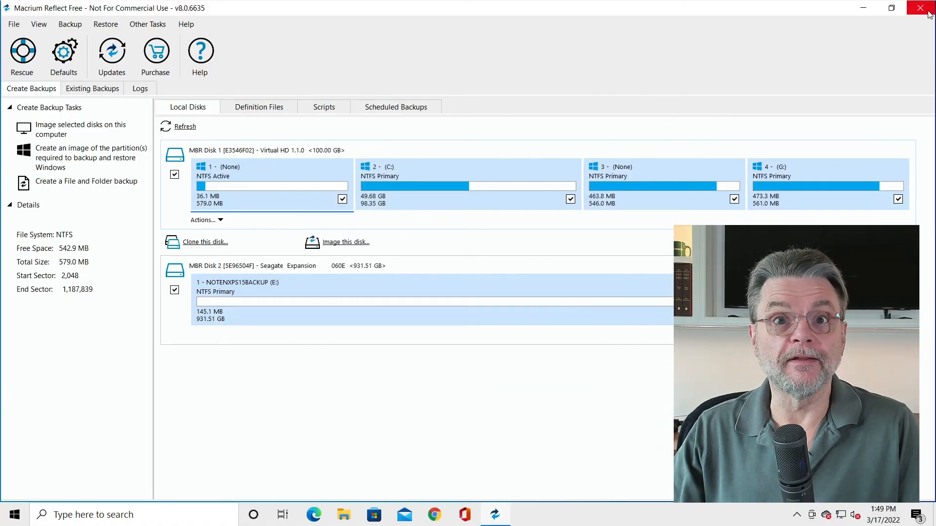
left_click(909, 8)
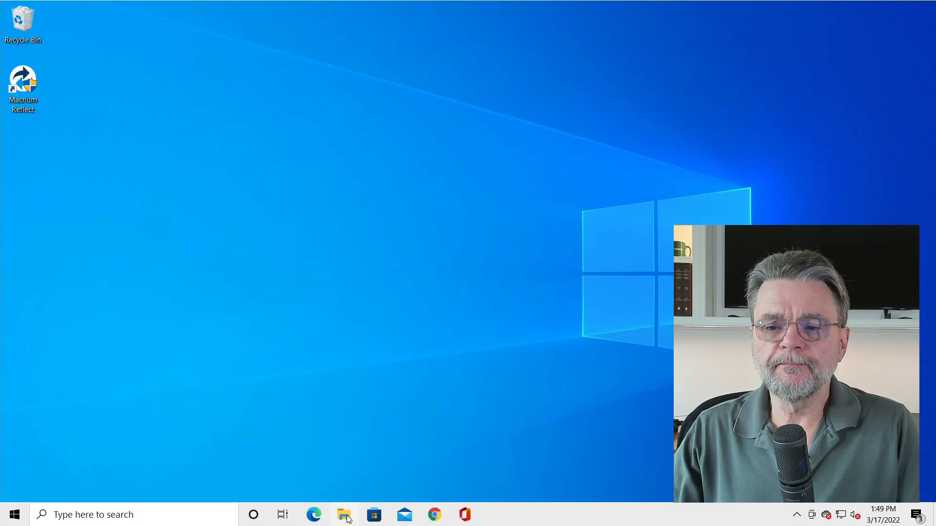
- Show the roughly 28 GB .mrimg disk image on the NOTENXPS15BACKUP (E:) drive in File Explorer
left_click(344, 515)
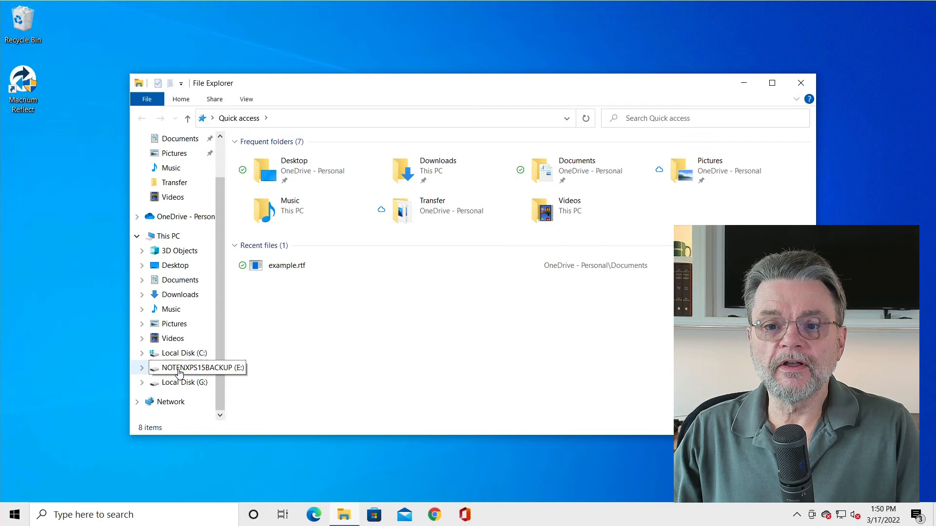
left_click(185, 367)
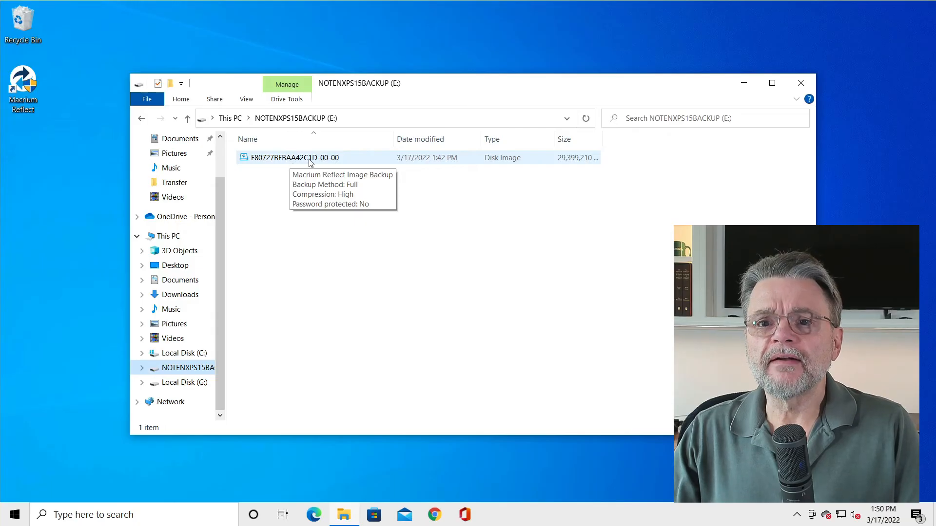
left_click(246, 100)
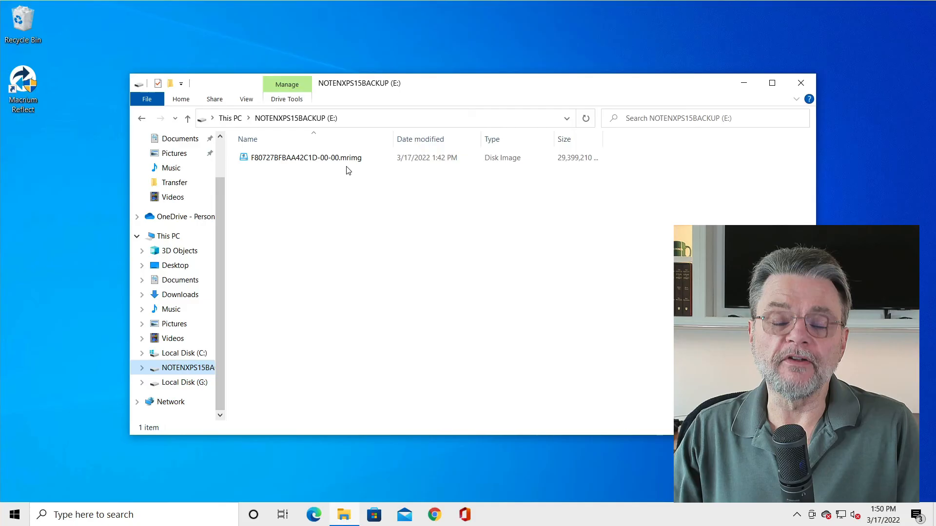
mouse_move(359, 171)
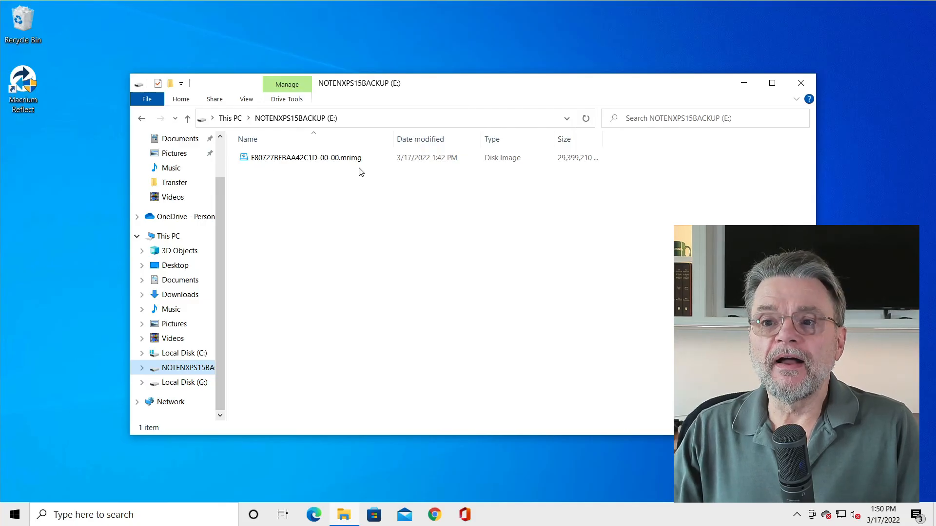
mouse_move(458, 228)
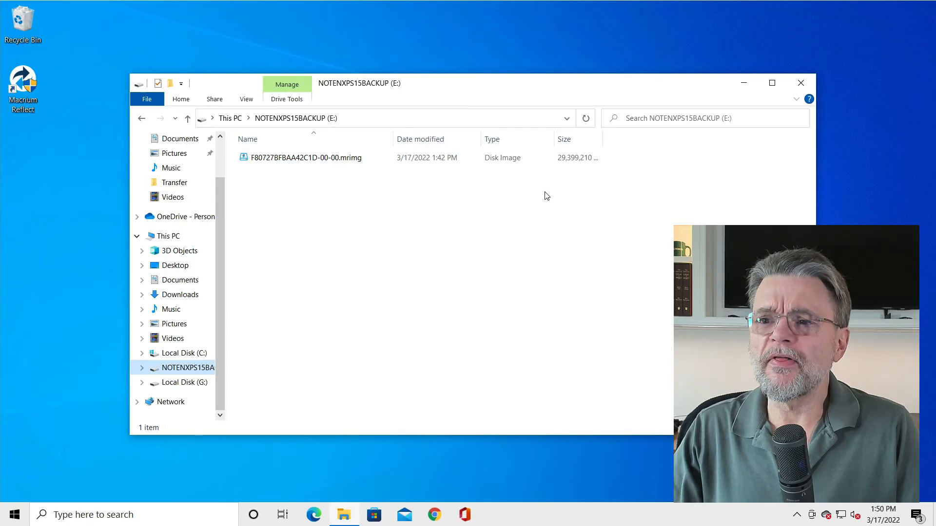
mouse_move(502, 257)
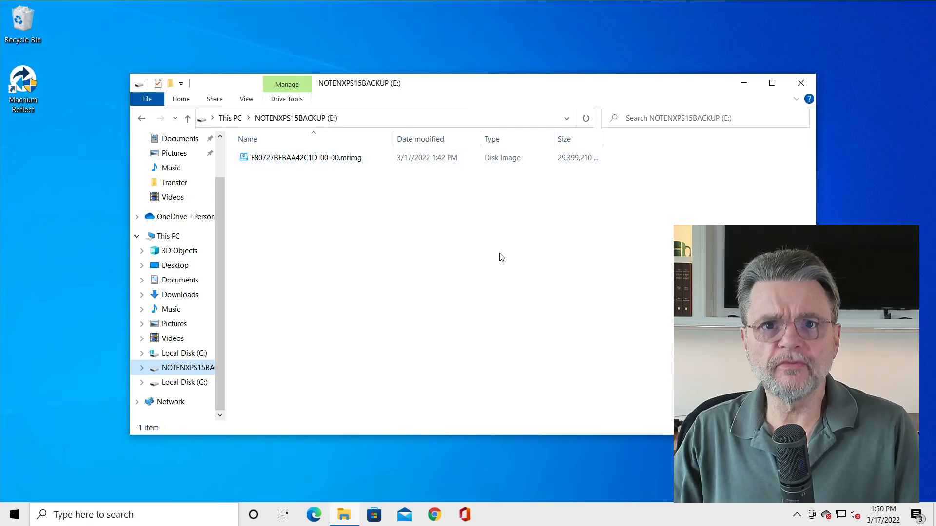